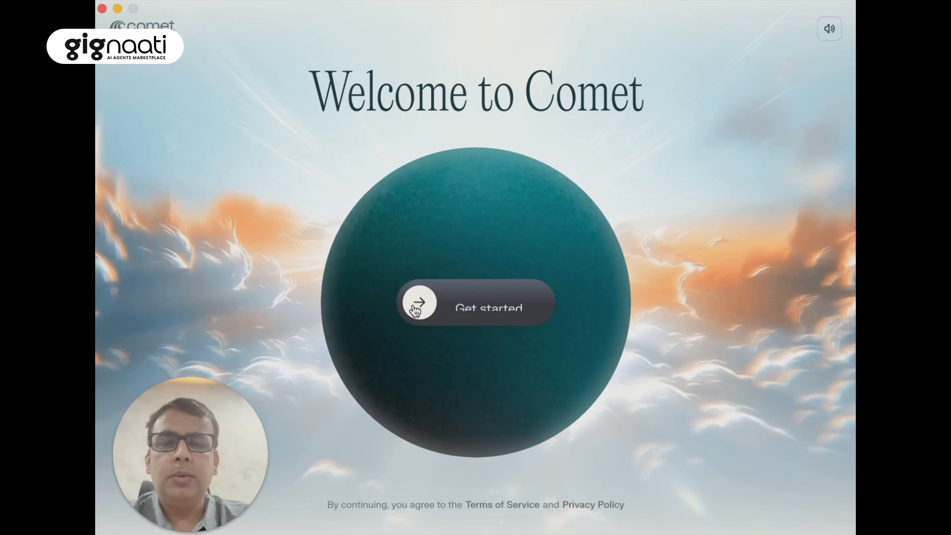
Begin setup and import browsing data from the Chrome - gignaati.com profile.
{"action": "left_click", "coordinate": [476, 307]}
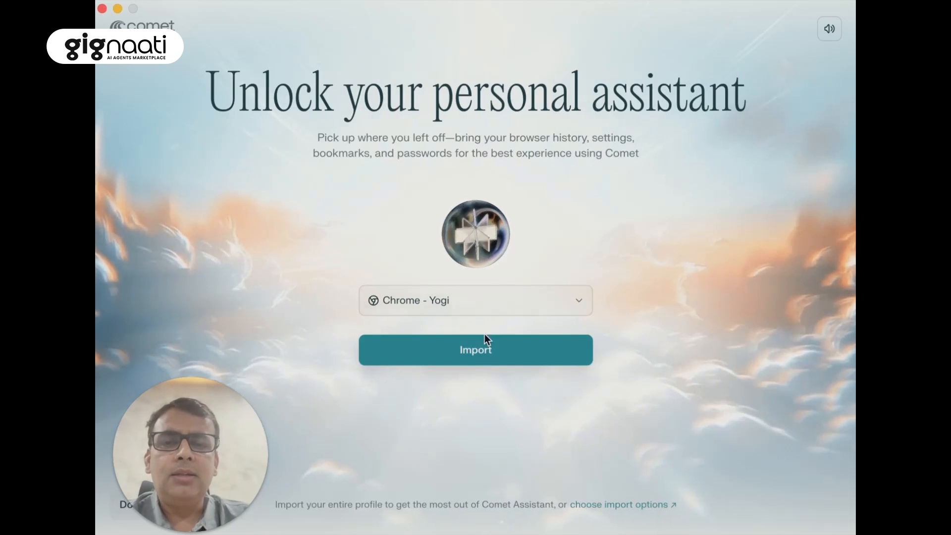
{"action": "left_click", "coordinate": [474, 299]}
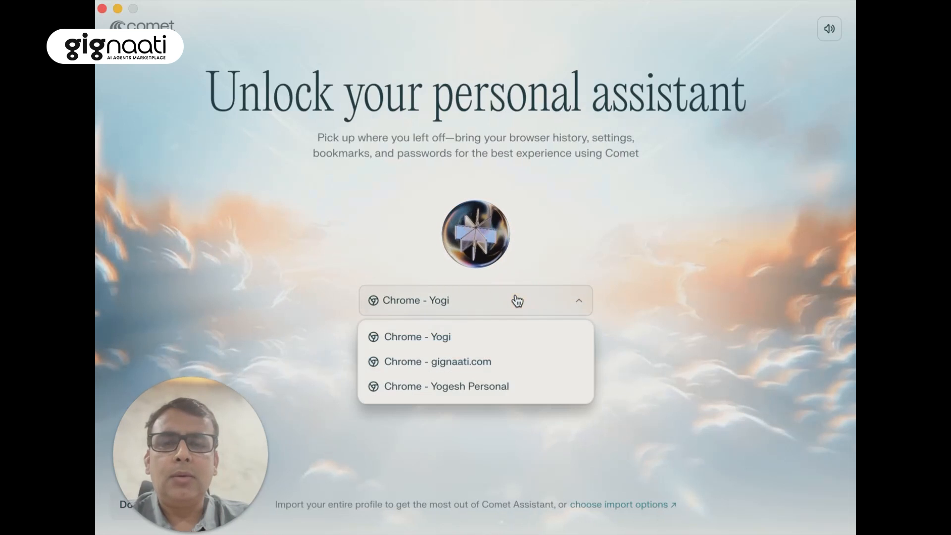
{"action": "left_click", "coordinate": [437, 360]}
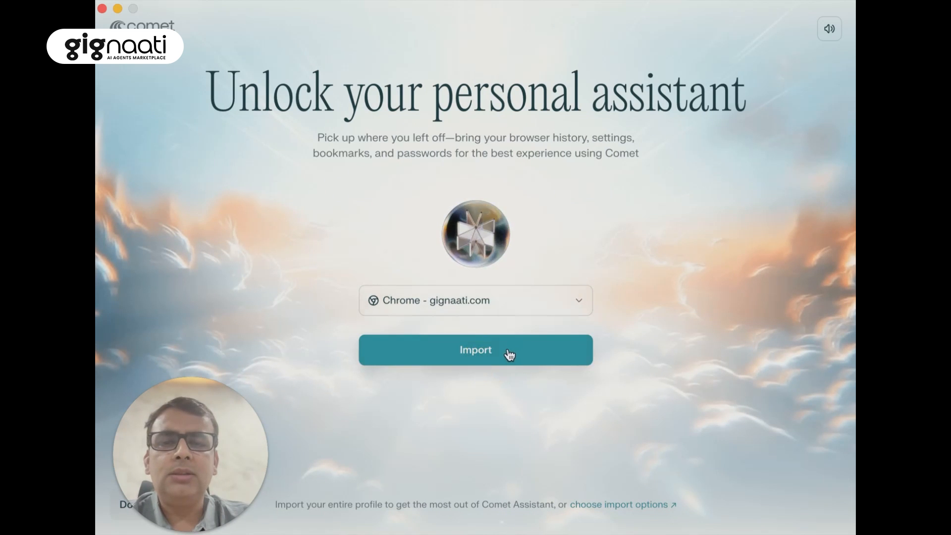
{"action": "left_click", "coordinate": [475, 350]}
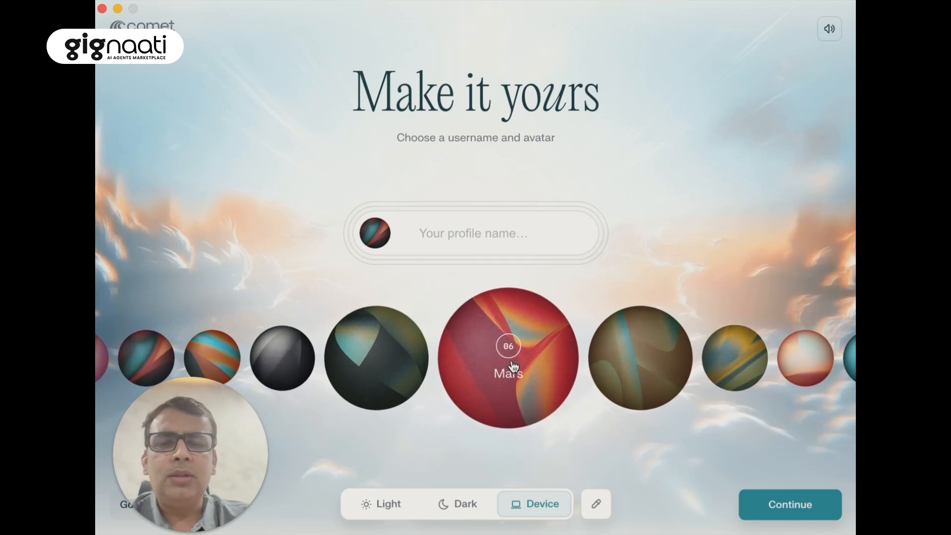
Name the profile Gignaati, keep the red avatar, and continue setup.
{"action": "left_click", "coordinate": [481, 232]}
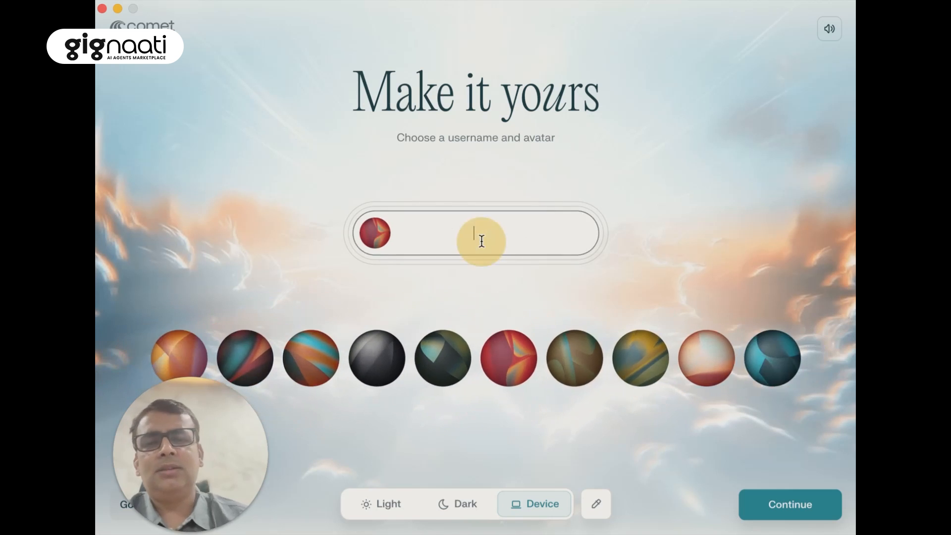
{"action": "type", "text": "Gignaati"}
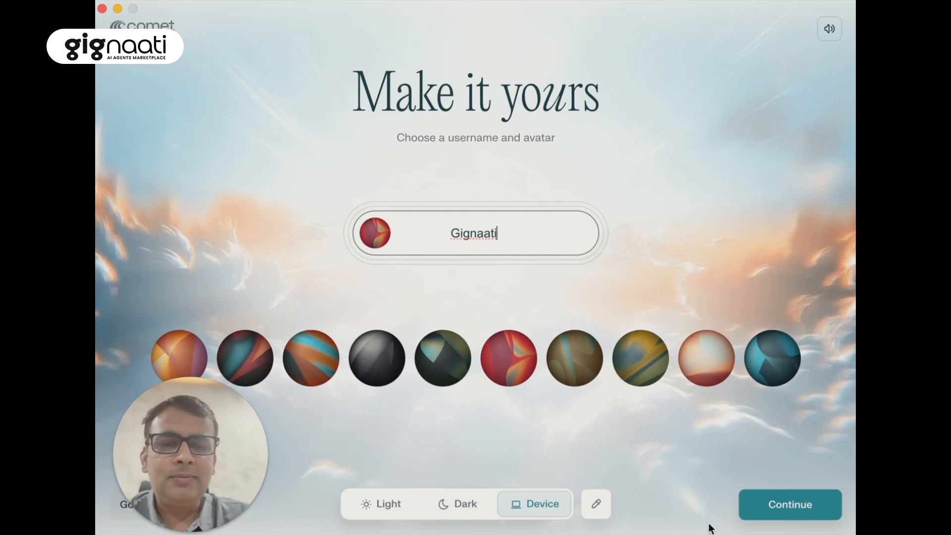
{"action": "left_click", "coordinate": [789, 505]}
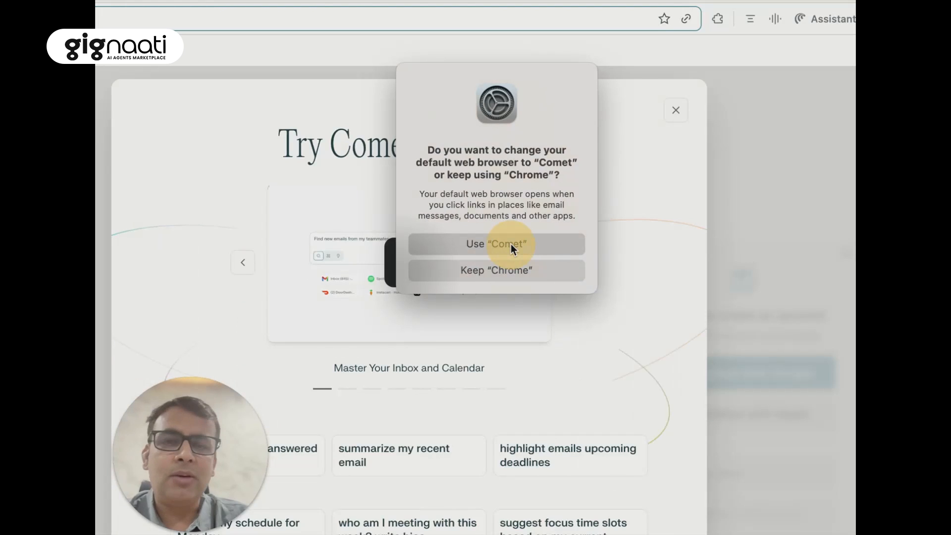
Make Comet the default browser and start the Delegate the Basics tour demo.
{"action": "left_click", "coordinate": [495, 244]}
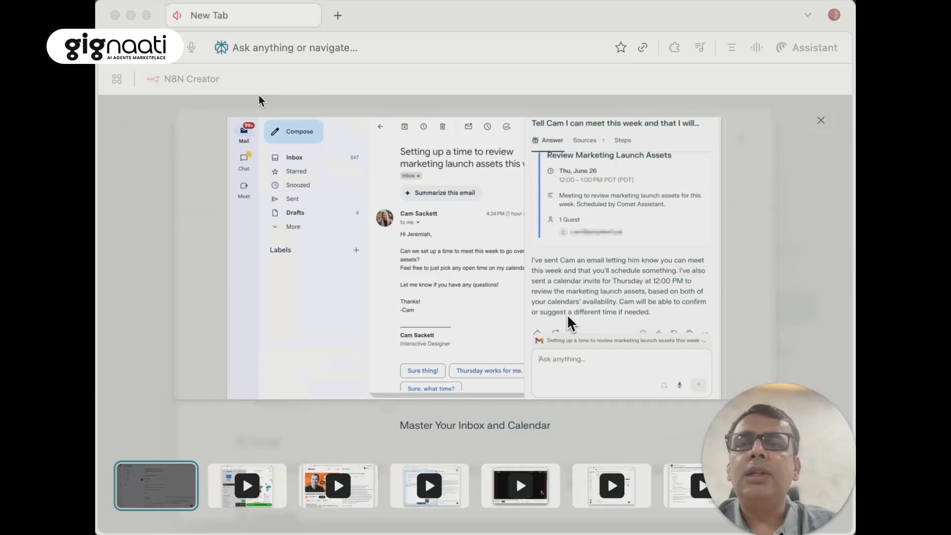
{"action": "left_click", "coordinate": [247, 485]}
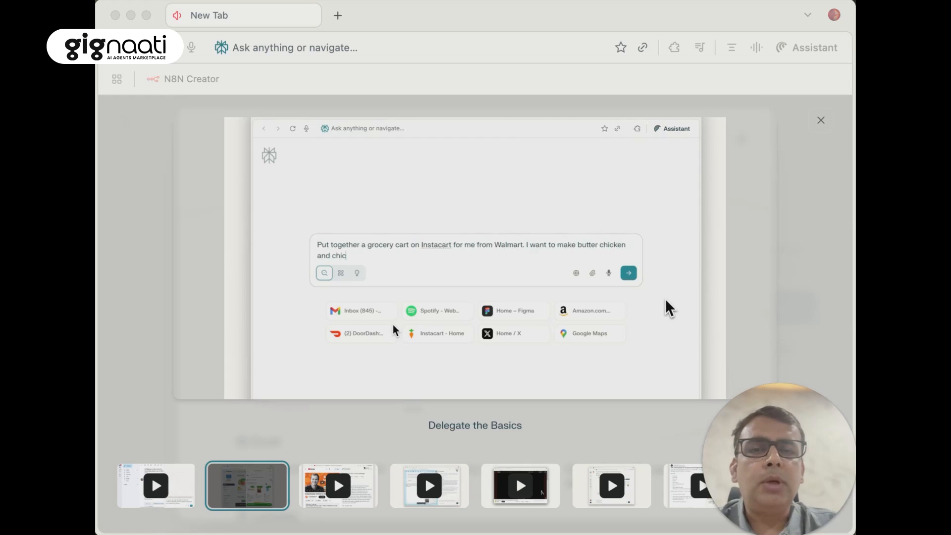
{"action": "left_click", "coordinate": [628, 273]}
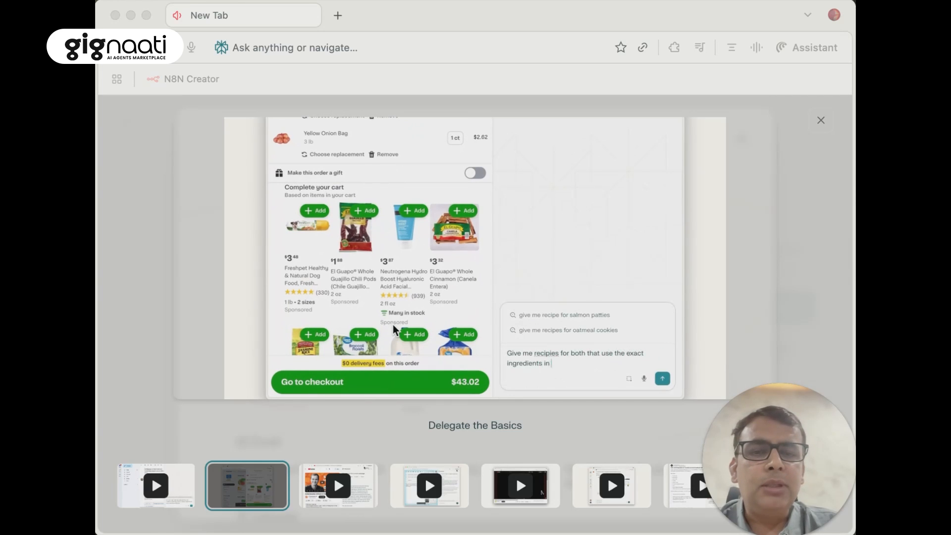
{"action": "left_click", "coordinate": [662, 377]}
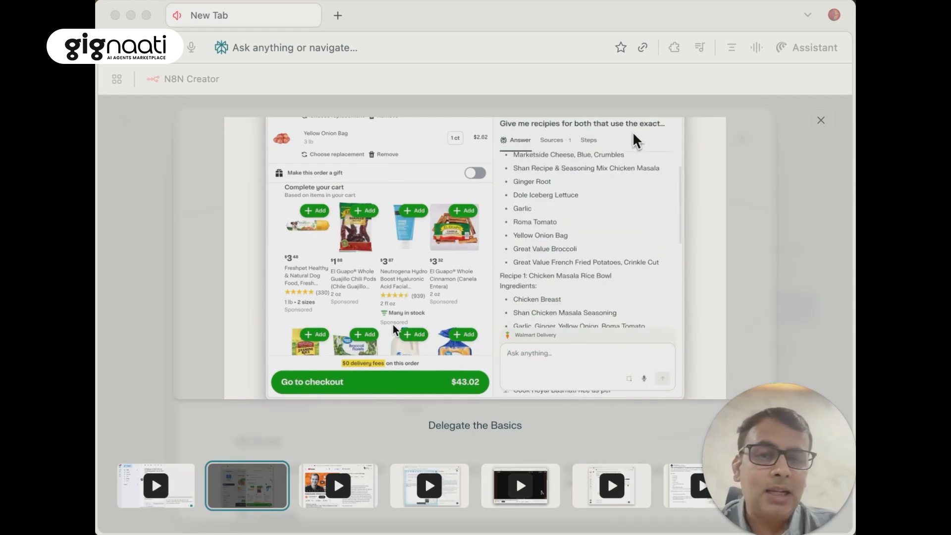
Scroll through the grocery-delegation and recipe demos and advance to the next tour item.
{"action": "scroll", "scroll_direction": "down", "scroll_amount": 3}
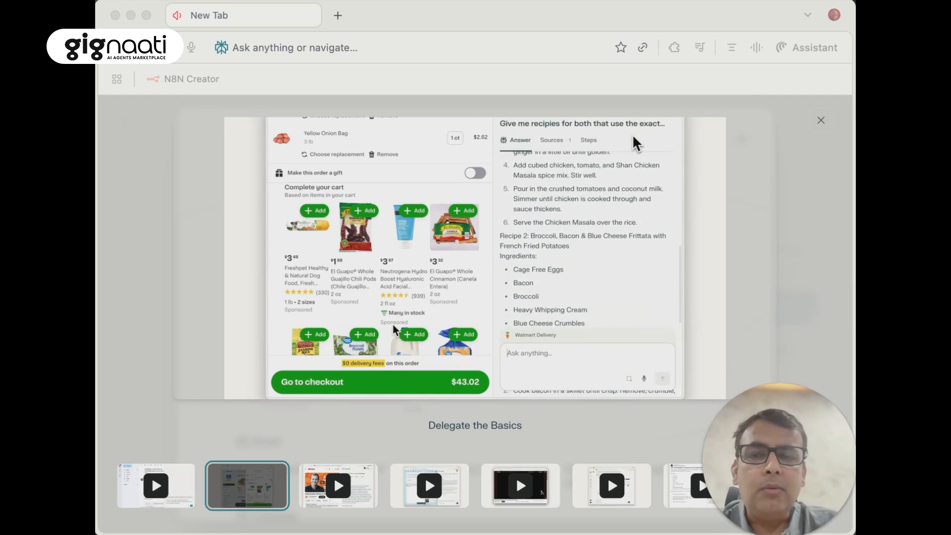
{"action": "scroll", "scroll_direction": "down", "scroll_amount": 3}
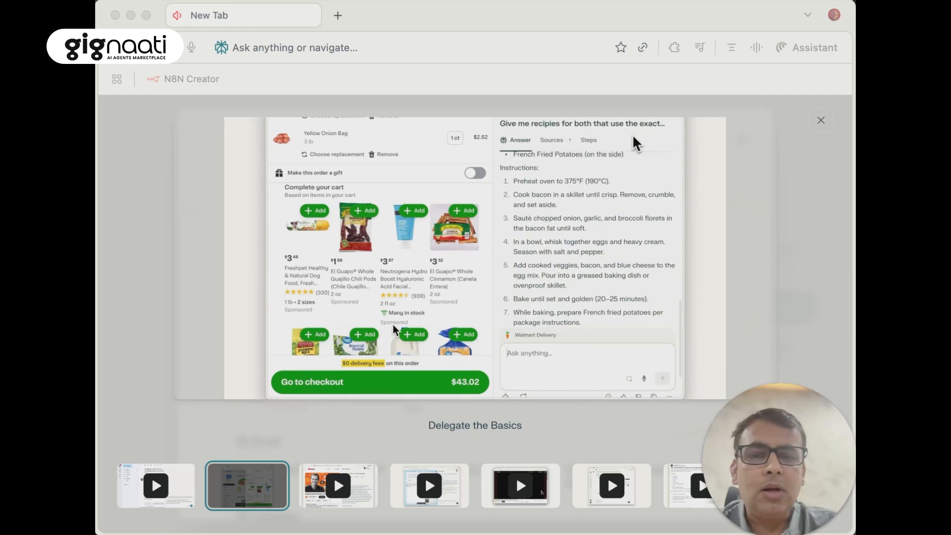
{"action": "scroll", "scroll_direction": "down", "scroll_amount": 3}
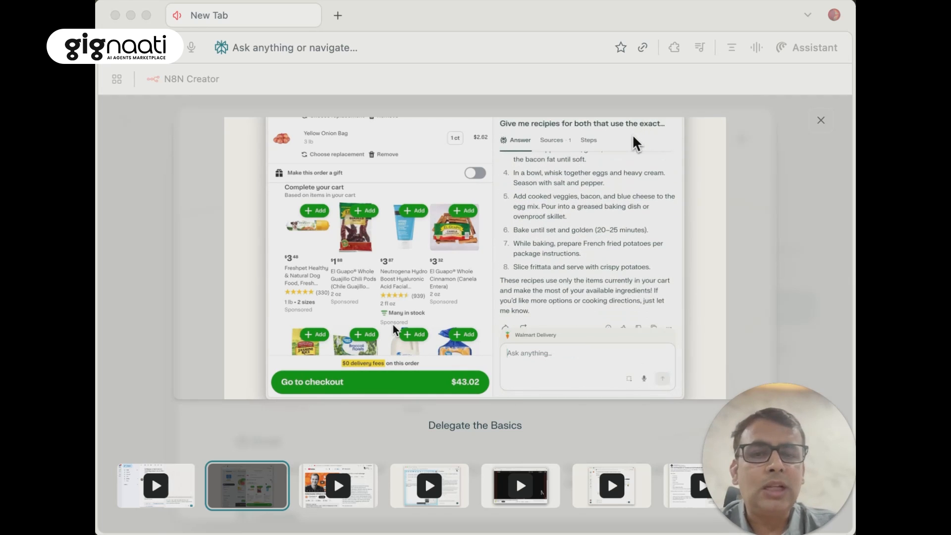
{"action": "left_click", "coordinate": [338, 484]}
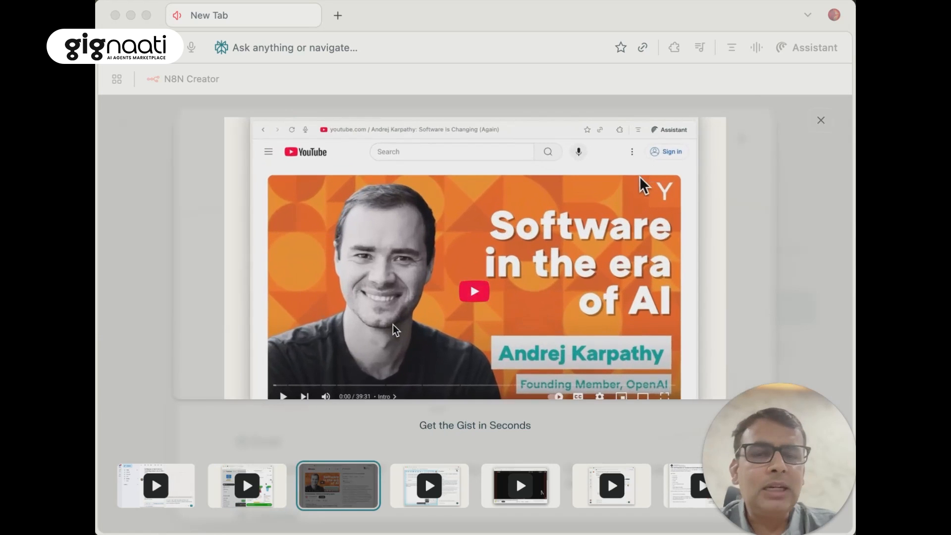
Watch the Get the Gist in Seconds demo summarizing a YouTube talk, then advance the tour.
{"action": "left_click", "coordinate": [670, 129]}
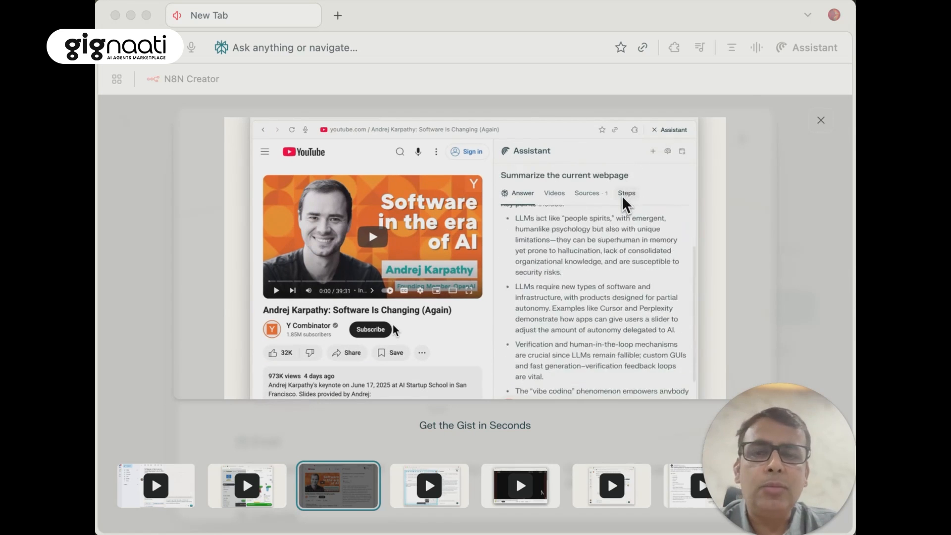
{"action": "scroll", "scroll_direction": "down", "scroll_amount": 3}
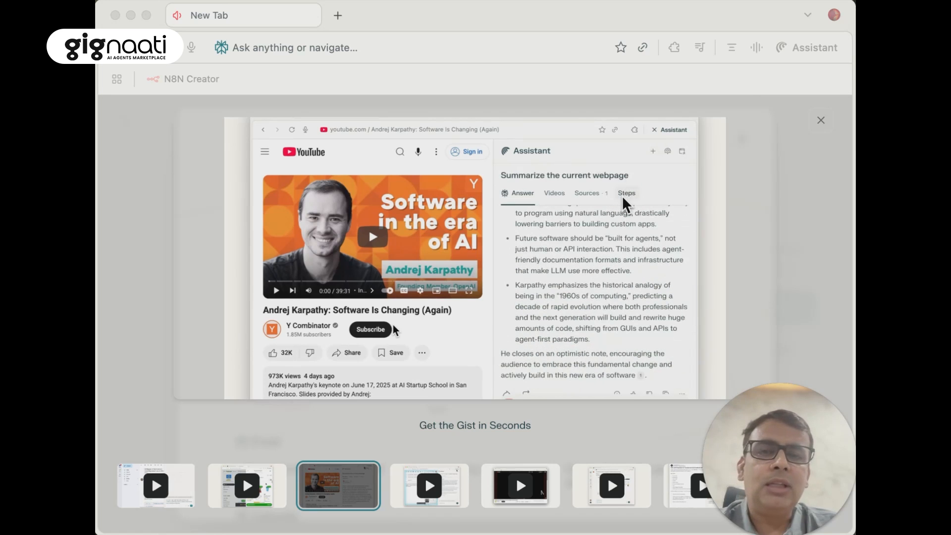
{"action": "left_click", "coordinate": [429, 486]}
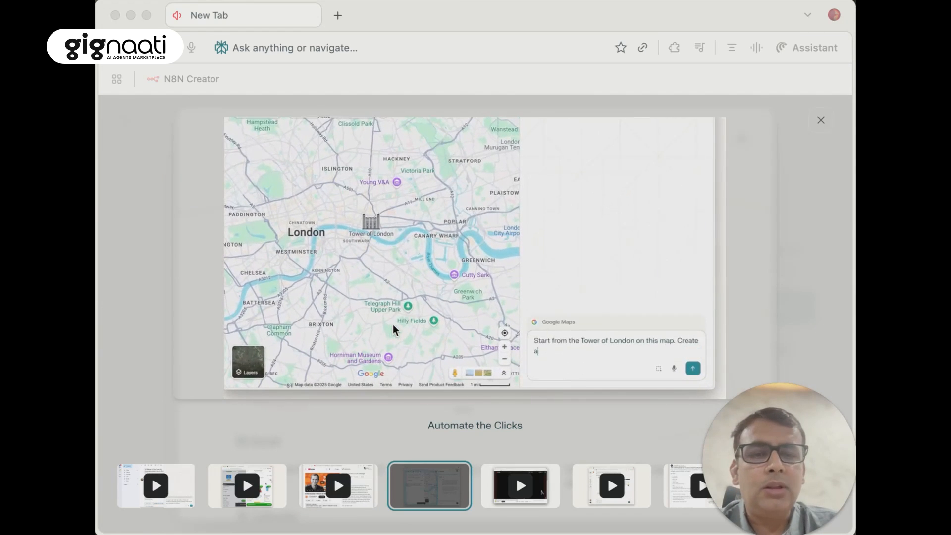
Watch the Automate the Clicks demo plan a London walking route via Buckingham Palace and top landmarks.
{"action": "type", "text": "walking route to visit the top"}
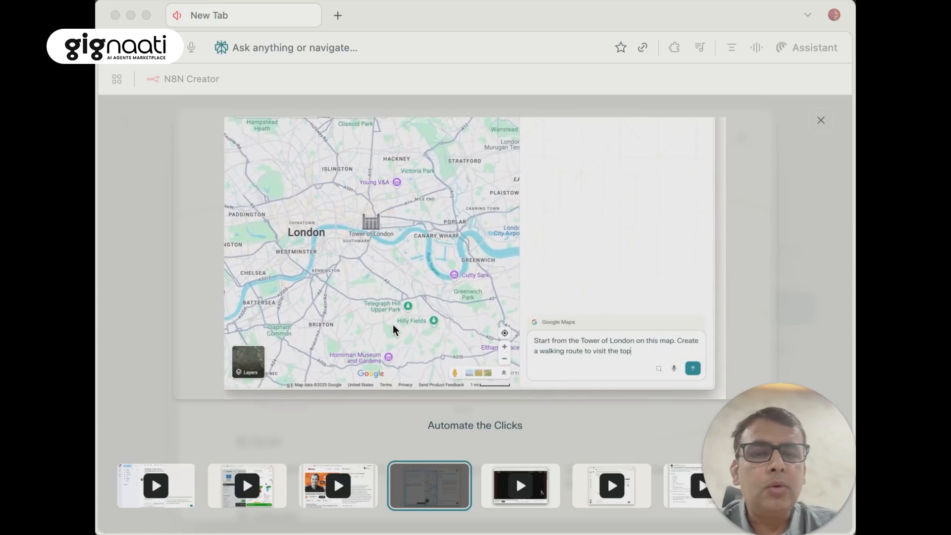
{"action": "type", "text": "5 major tourist locations."}
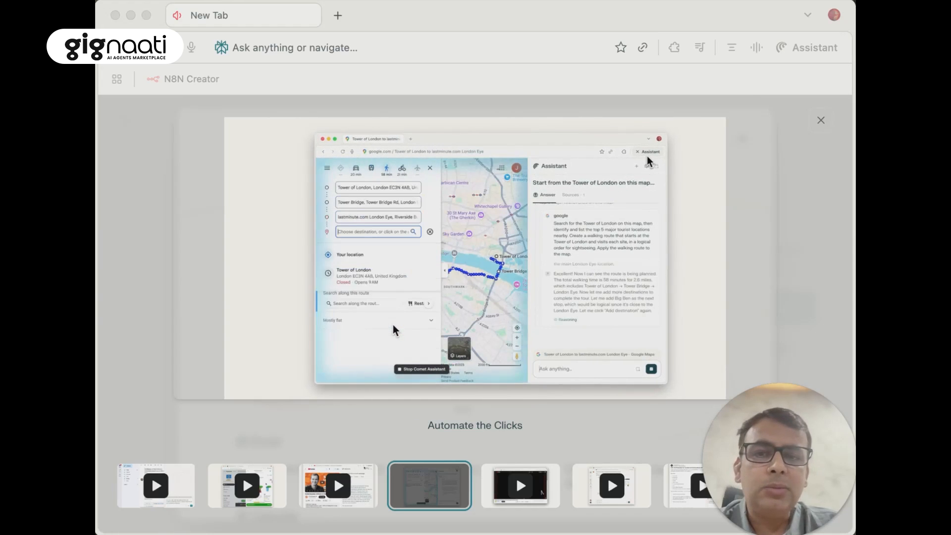
{"action": "type", "text": "Buckingham Palace, London SW1A"}
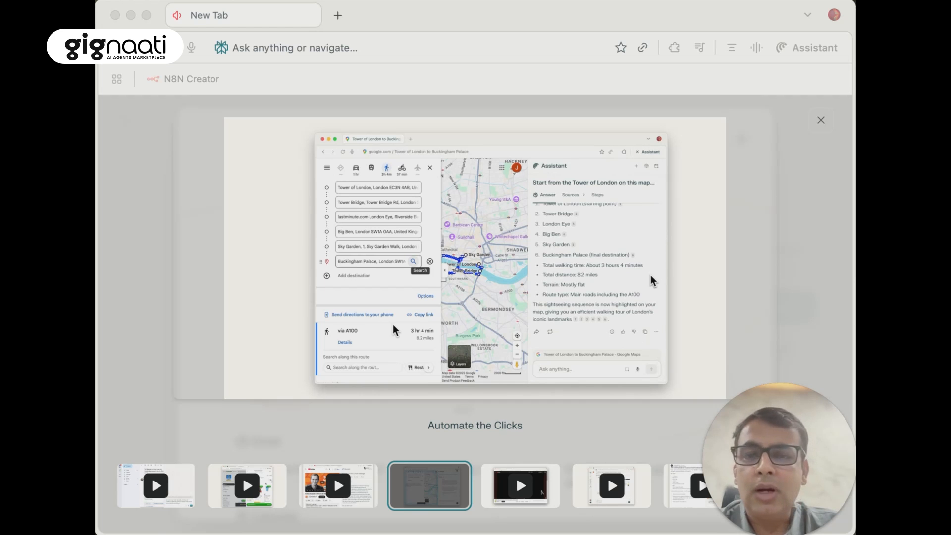
{"action": "left_click", "coordinate": [520, 485]}
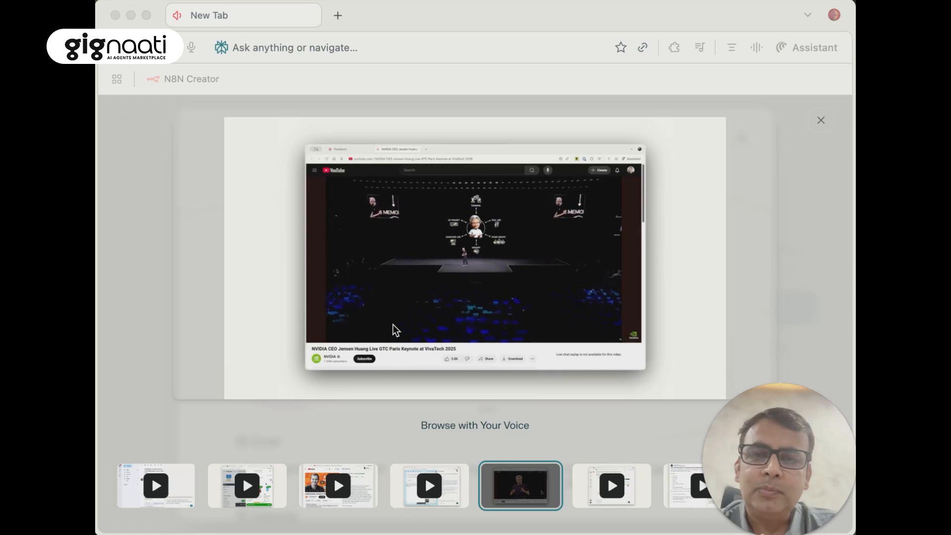
Go through the voice and history search demos and close the welcome tour.
{"action": "left_click", "coordinate": [611, 485]}
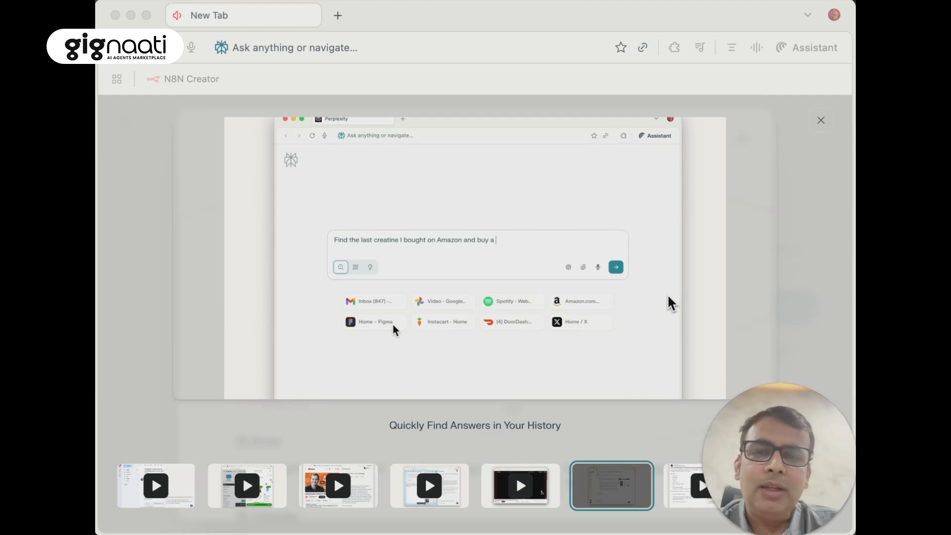
{"action": "left_click", "coordinate": [615, 266]}
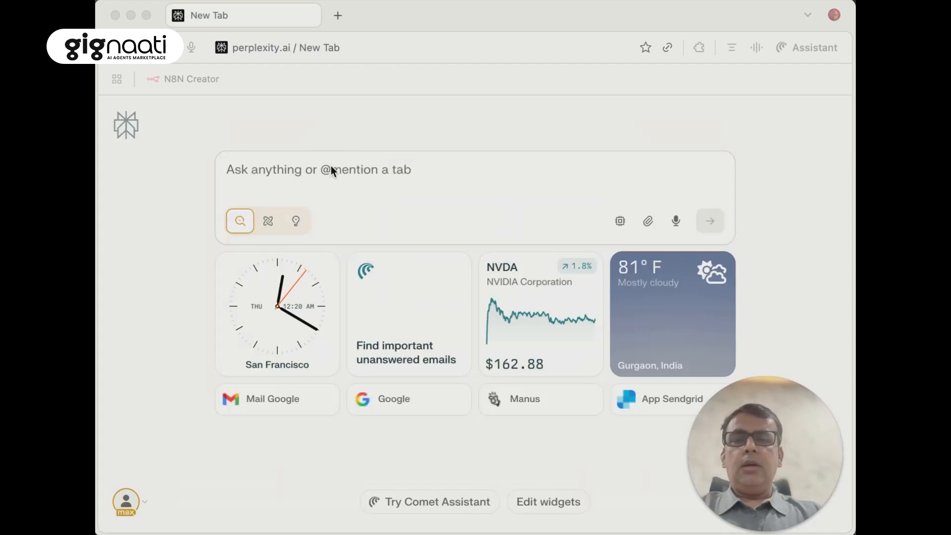
Ask the assistant to summarize my recent email from the suggested prompts.
{"action": "left_click", "coordinate": [318, 170]}
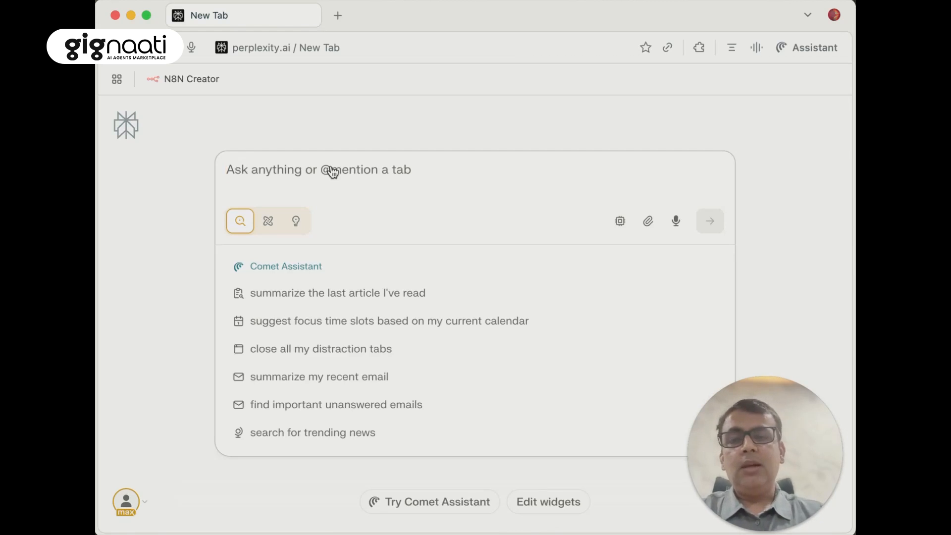
{"action": "left_click", "coordinate": [318, 376]}
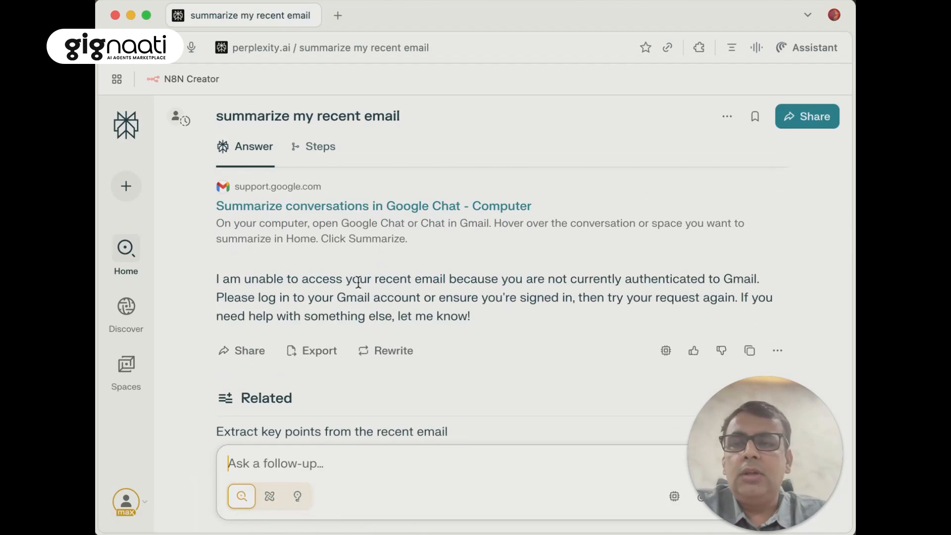
{"action": "mouse_move", "coordinate": [364, 270]}
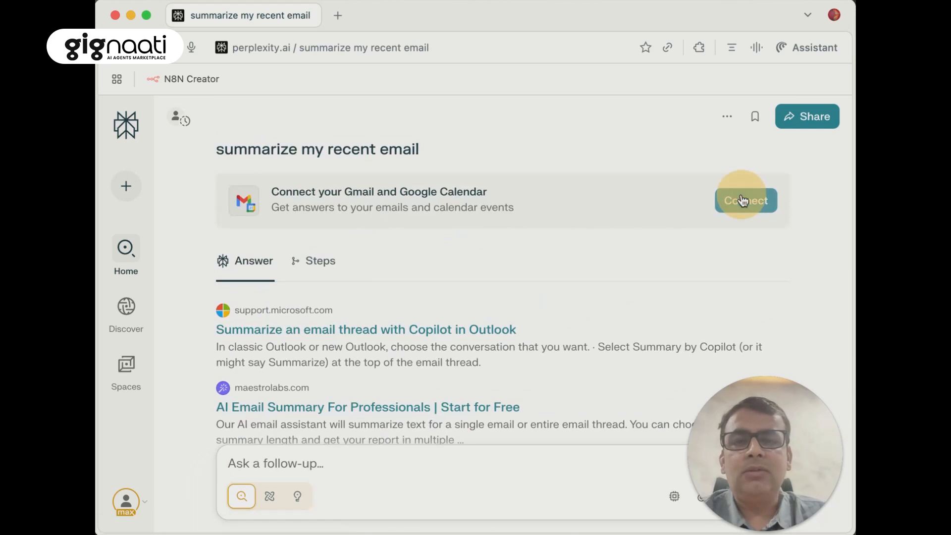
Sign in with the listed Google account and approve Perplexity Connector's access.
{"action": "left_click", "coordinate": [745, 200]}
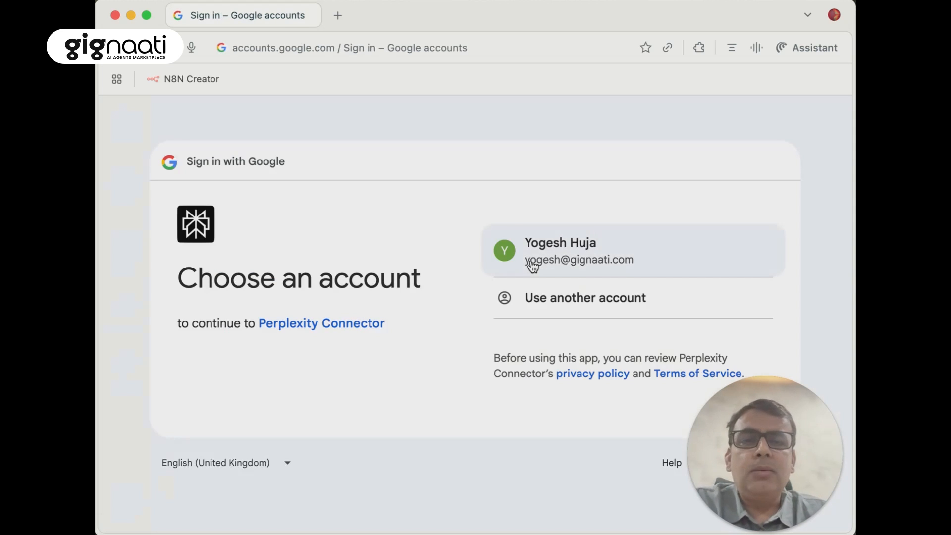
{"action": "left_click", "coordinate": [579, 251]}
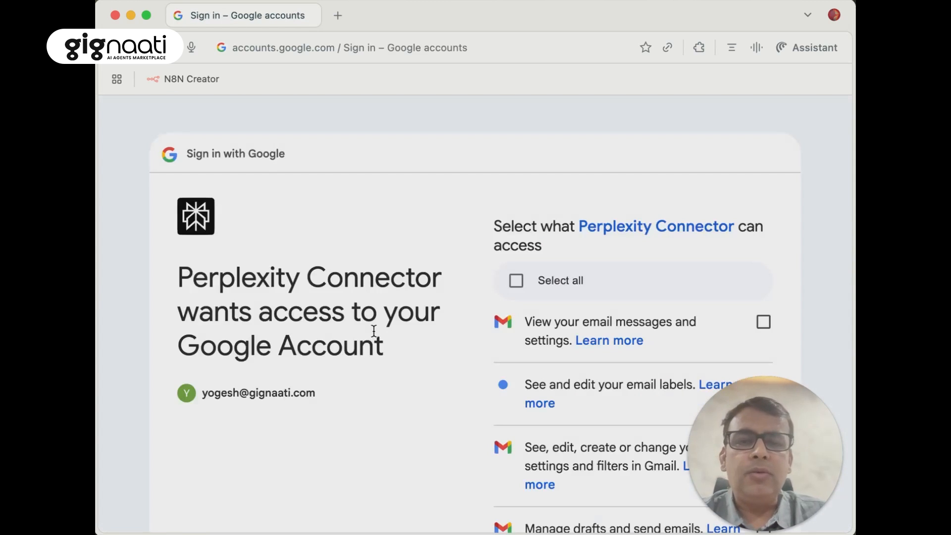
{"action": "scroll", "scroll_direction": "down", "scroll_amount": 3}
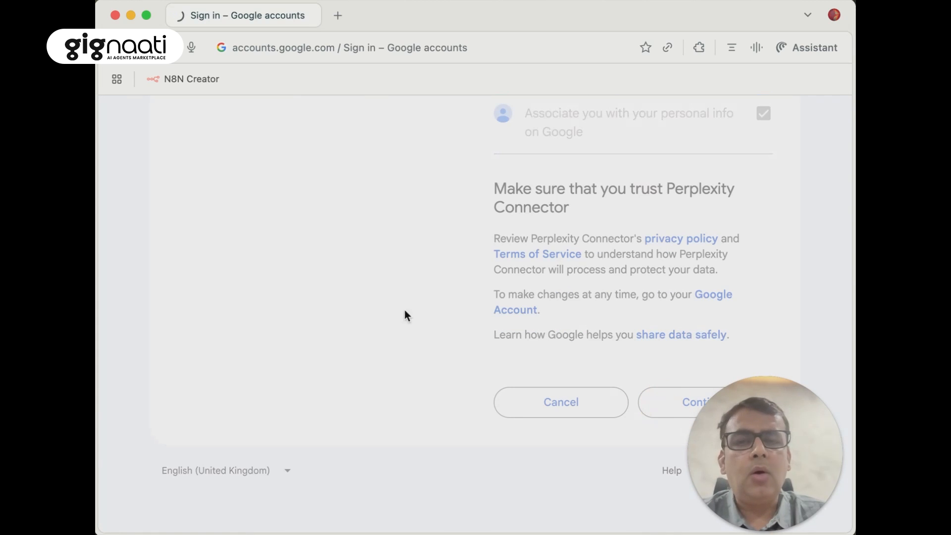
{"action": "left_click", "coordinate": [695, 401]}
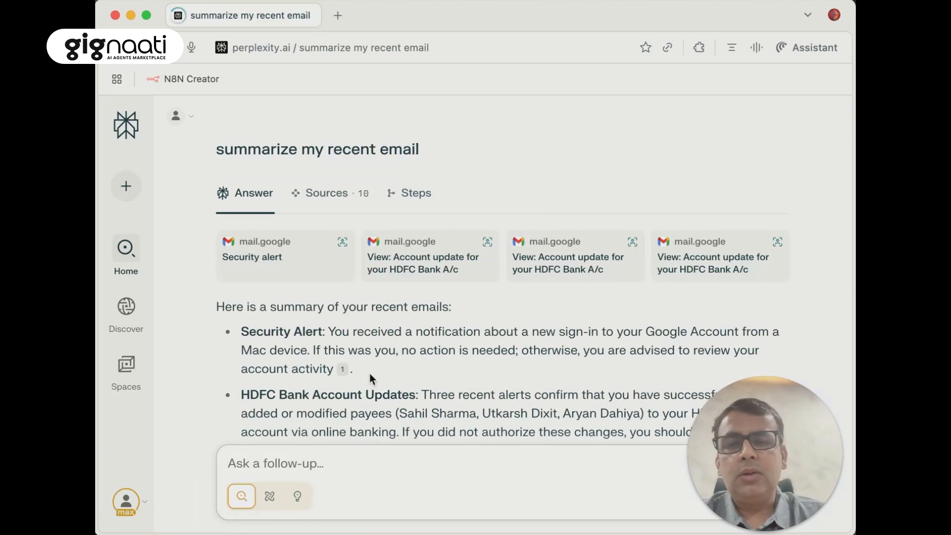
{"action": "scroll", "scroll_direction": "down", "scroll_amount": 3}
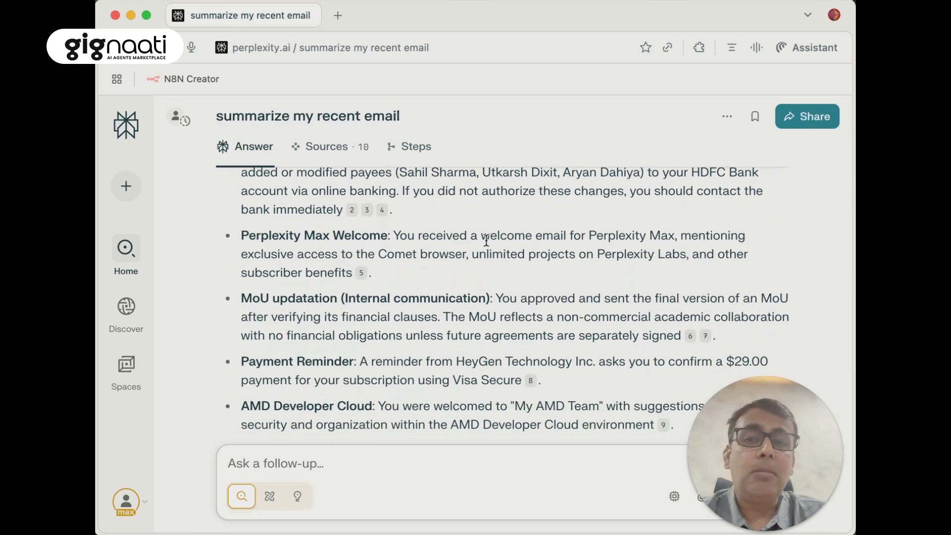
{"action": "scroll", "scroll_direction": "down", "scroll_amount": 3}
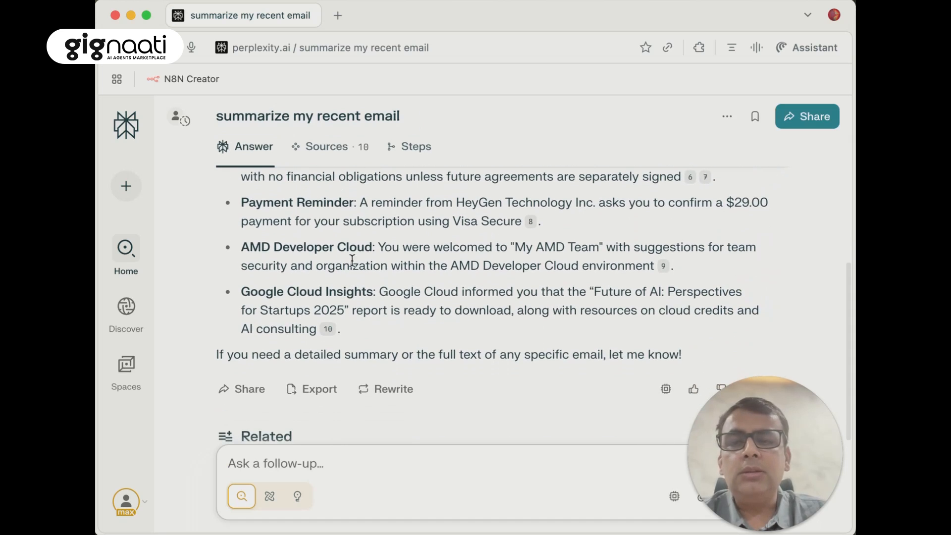
{"action": "scroll", "scroll_direction": "down", "scroll_amount": 3}
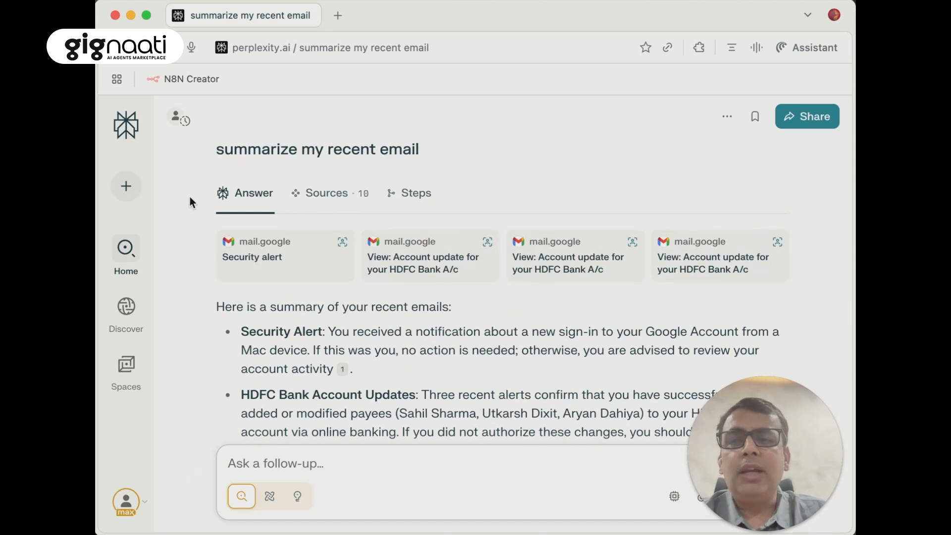
{"action": "mouse_move", "coordinate": [232, 236]}
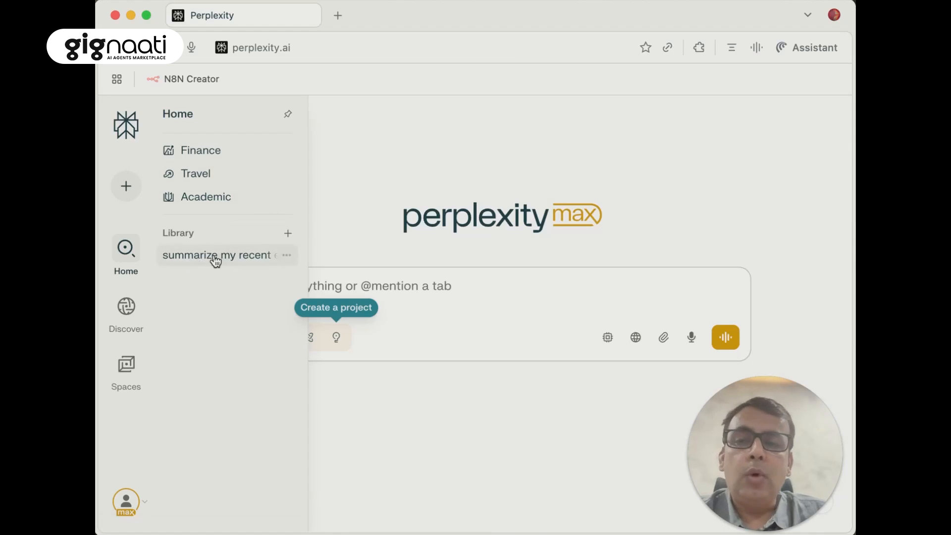
Browse the Home, Discover and Spaces sidebar sections.
{"action": "left_click", "coordinate": [126, 312]}
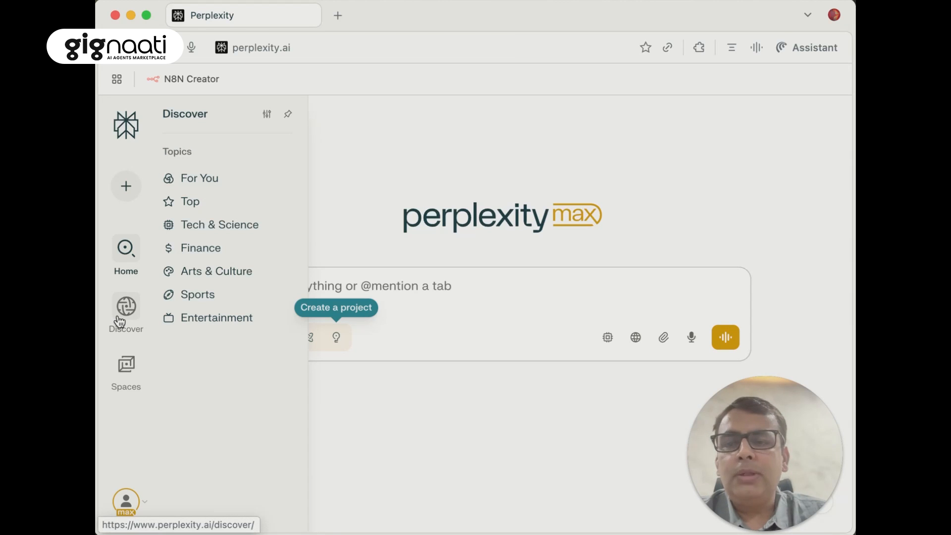
{"action": "left_click", "coordinate": [125, 363]}
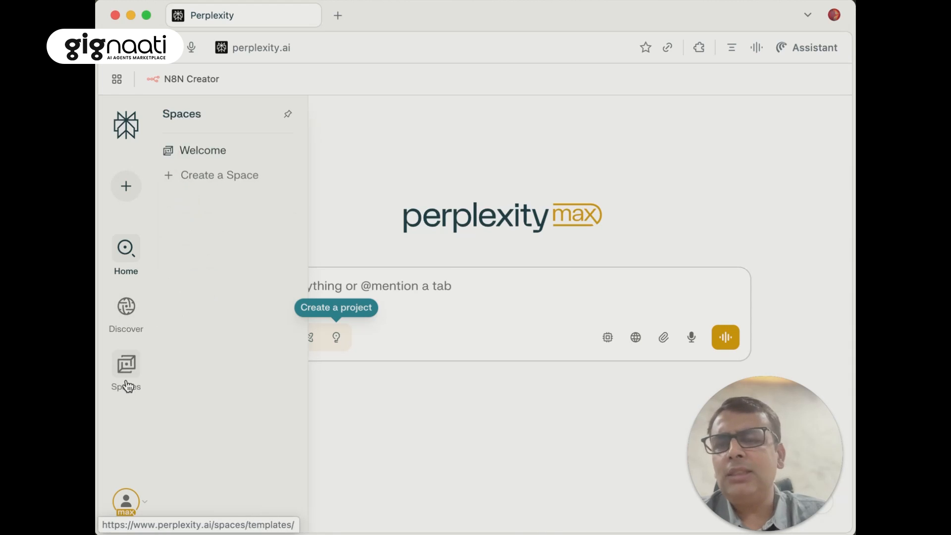
{"action": "left_click", "coordinate": [125, 248]}
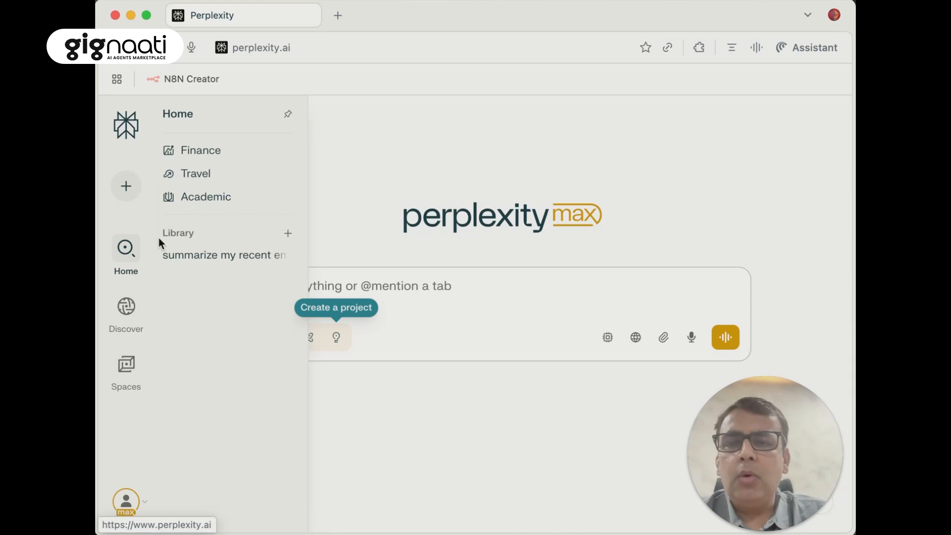
{"action": "left_click", "coordinate": [126, 310]}
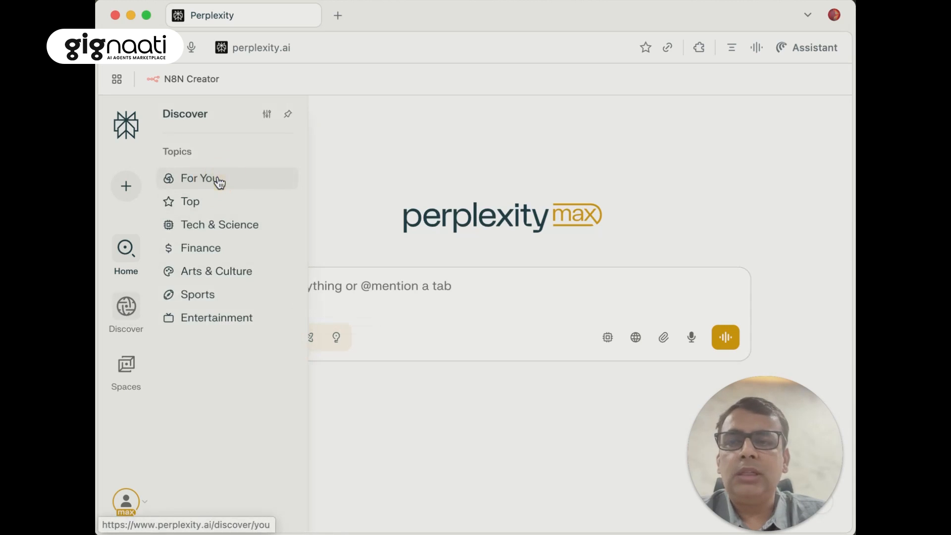
Open Discover's For You feed and scroll through the news cards.
{"action": "left_click", "coordinate": [198, 178]}
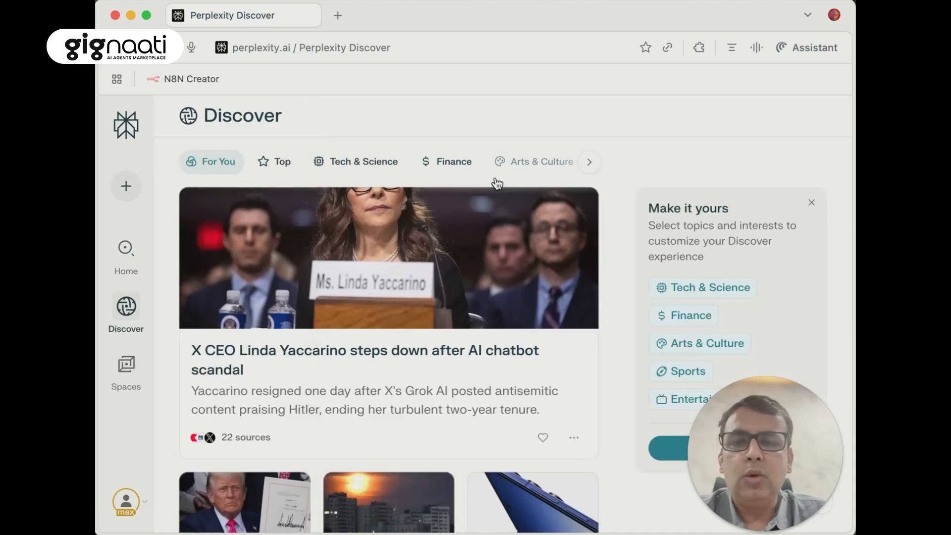
{"action": "mouse_move", "coordinate": [388, 358]}
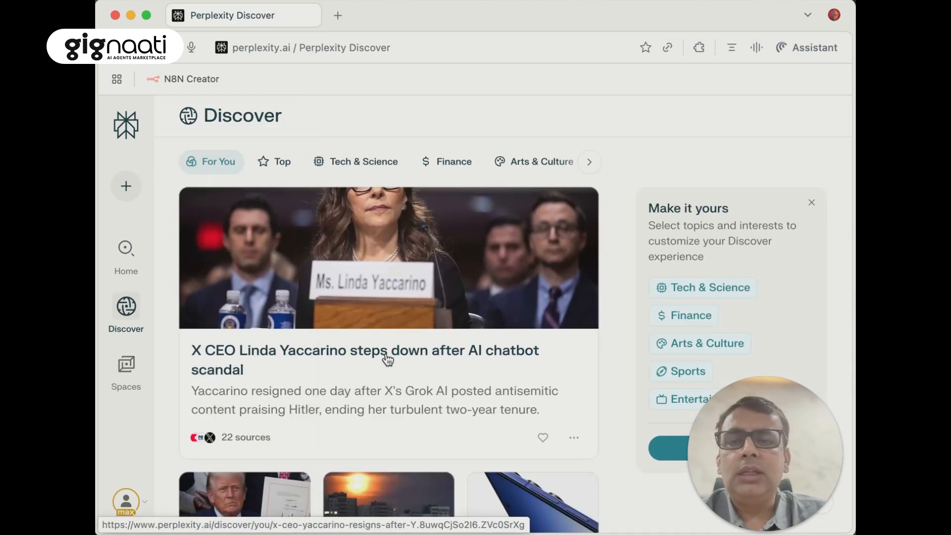
{"action": "scroll", "scroll_direction": "down", "scroll_amount": 3}
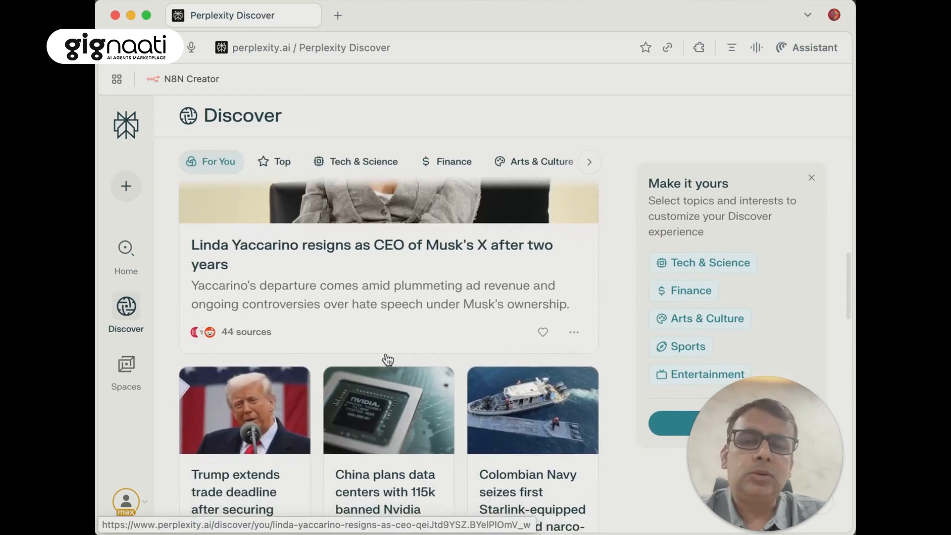
{"action": "scroll", "scroll_direction": "down", "scroll_amount": 3}
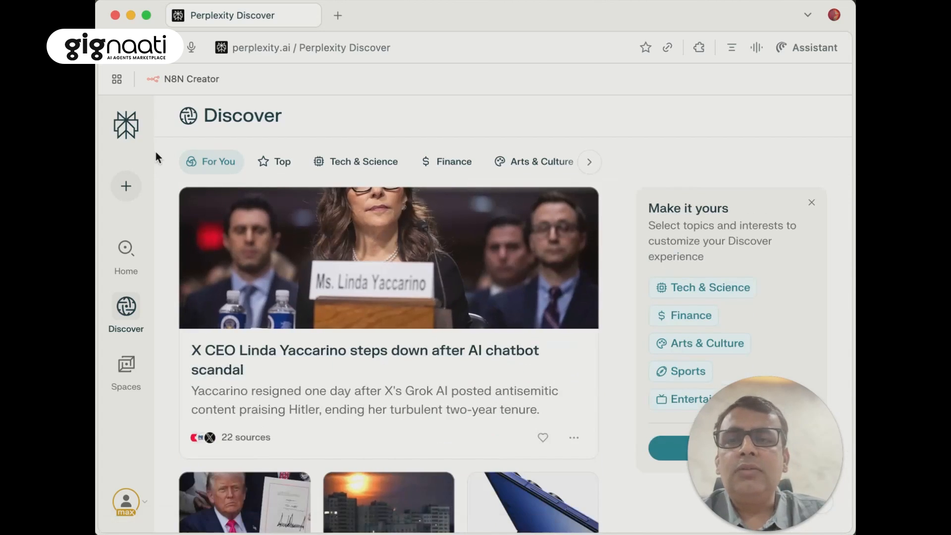
Ask 'What is future of AI Agents in next 3 years & are software guys going to loose their jobs'.
{"action": "left_click", "coordinate": [125, 249]}
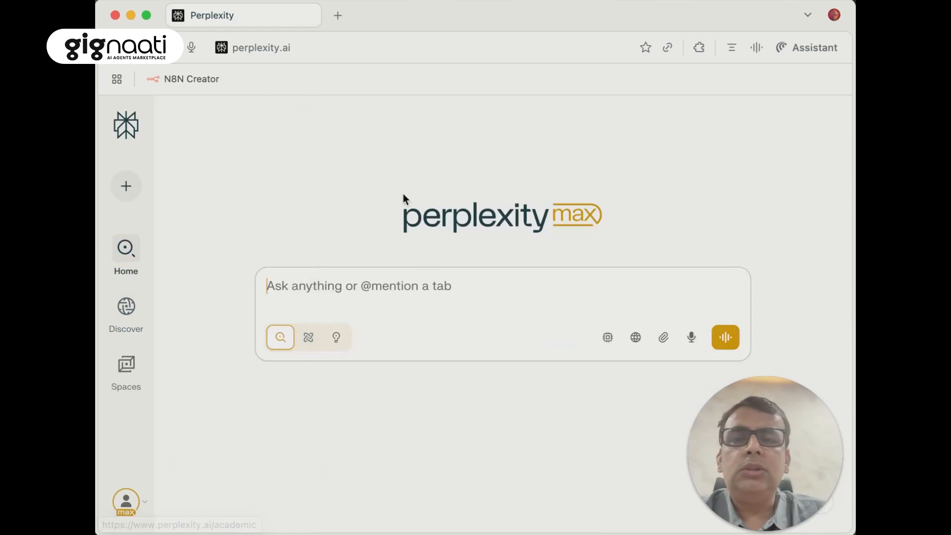
{"action": "type", "text": "What is future"}
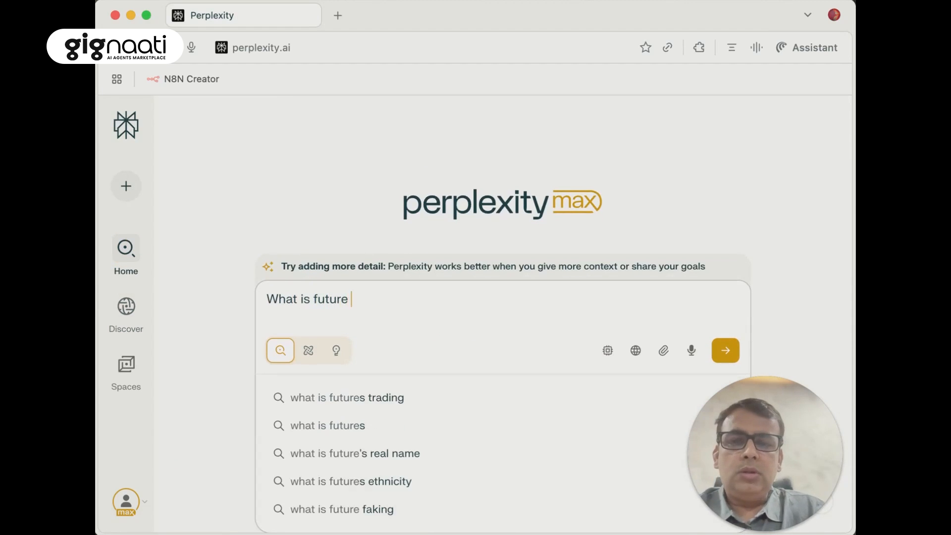
{"action": "type", "text": "of AI Agents i"}
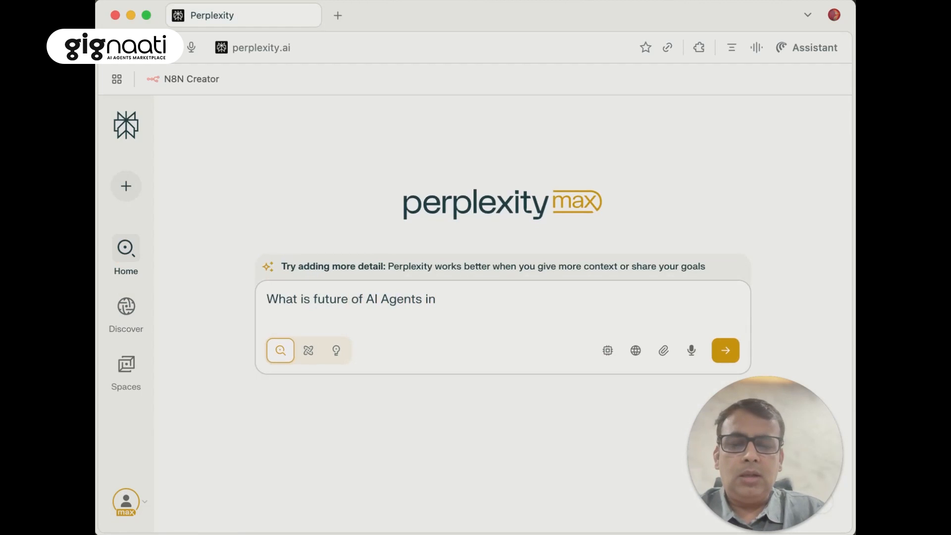
{"action": "type", "text": "next 3 ye"}
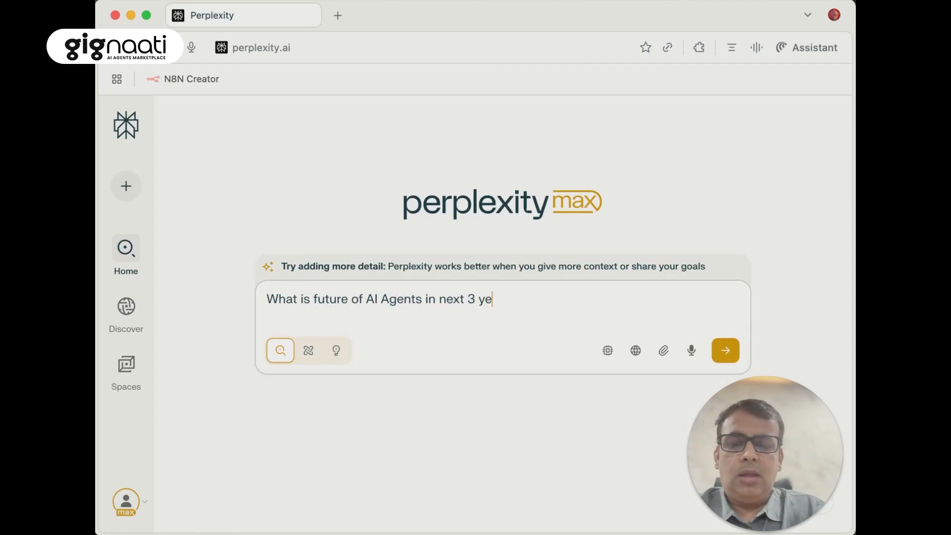
{"action": "type", "text": "ars &"}
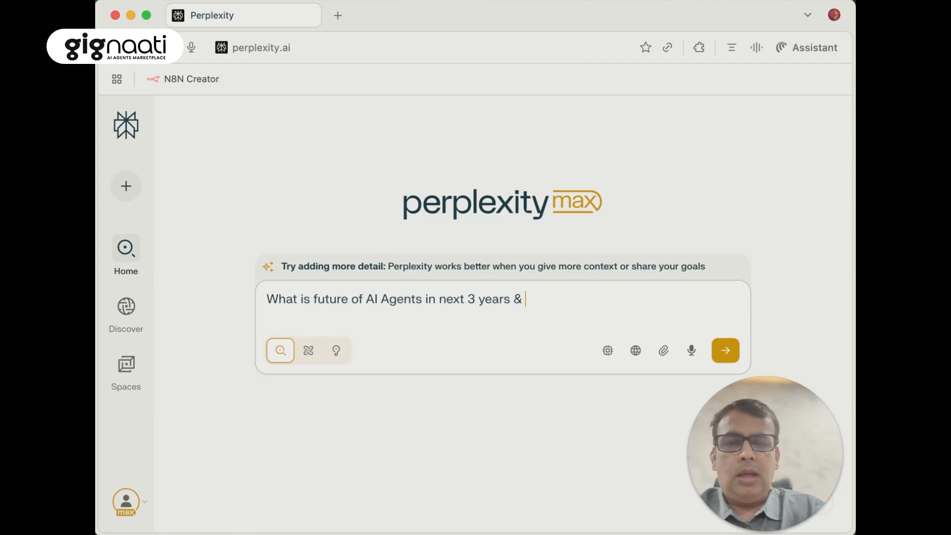
{"action": "type", "text": "are"}
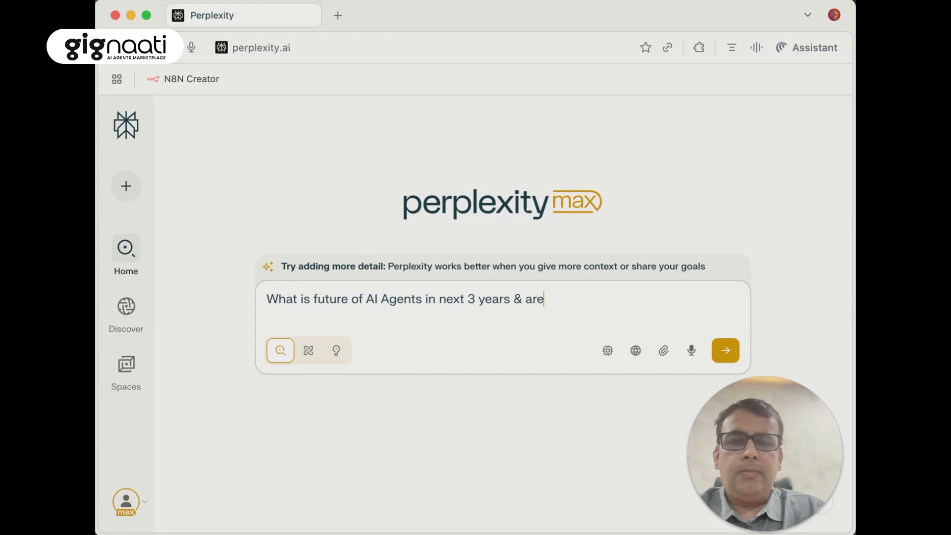
{"action": "type", "text": "software guys going to loose thei"}
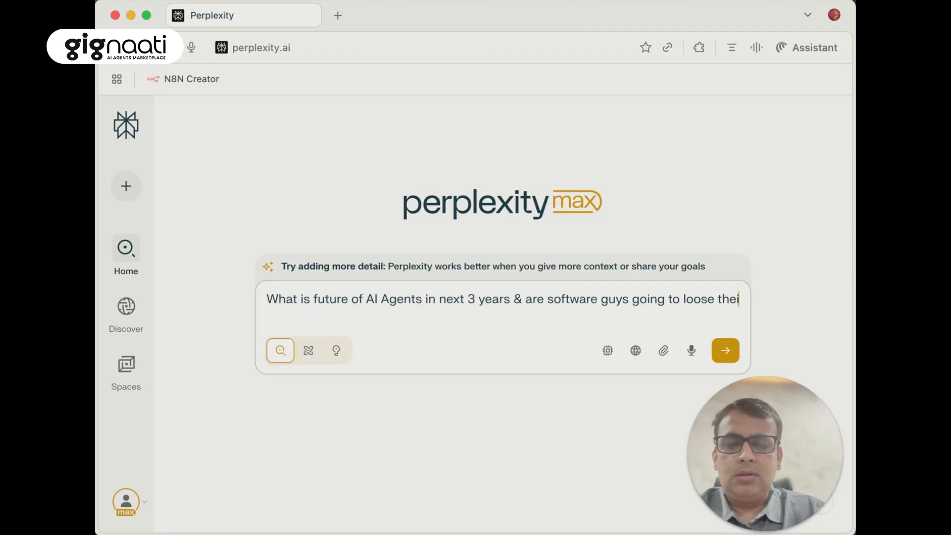
{"action": "left_click", "coordinate": [725, 350]}
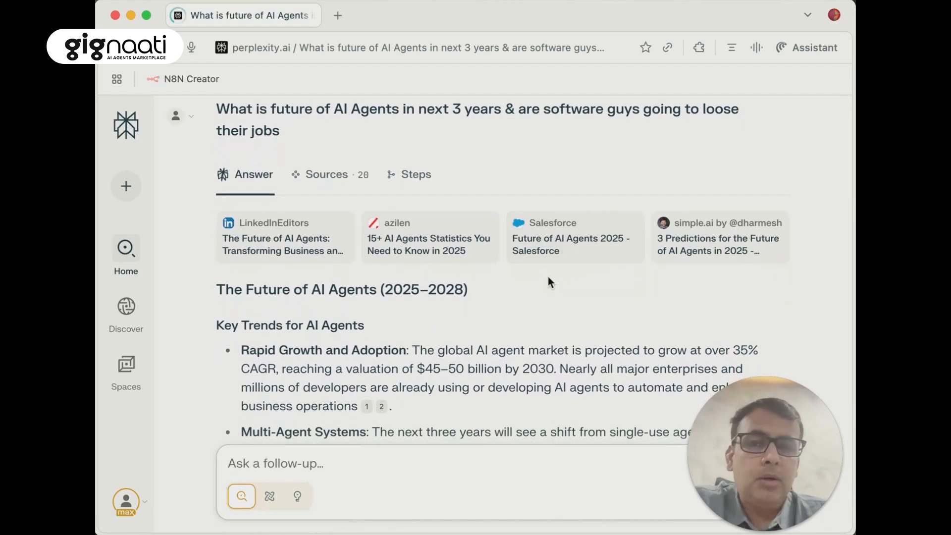
{"action": "scroll", "scroll_direction": "down", "scroll_amount": 3}
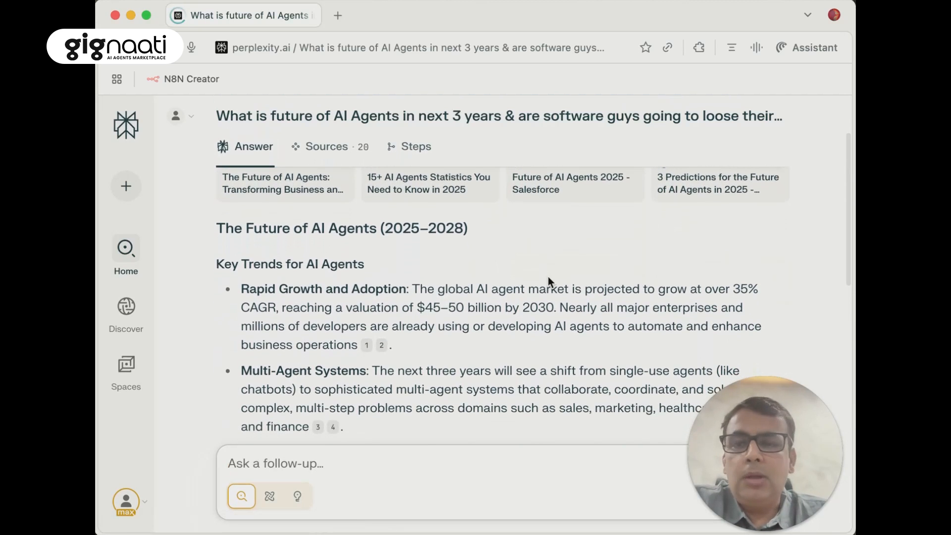
{"action": "scroll", "scroll_direction": "down", "scroll_amount": 3}
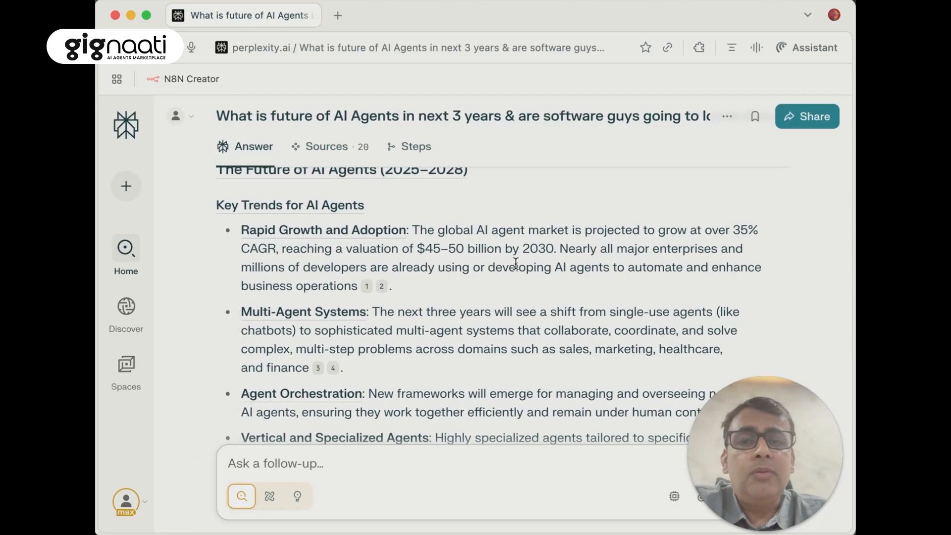
{"action": "mouse_move", "coordinate": [523, 290]}
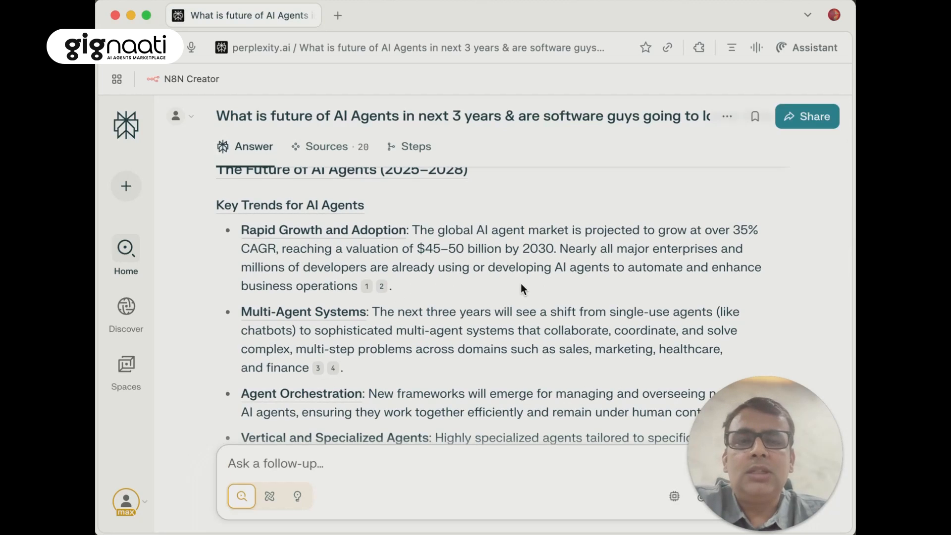
{"action": "scroll", "scroll_direction": "down", "scroll_amount": 3}
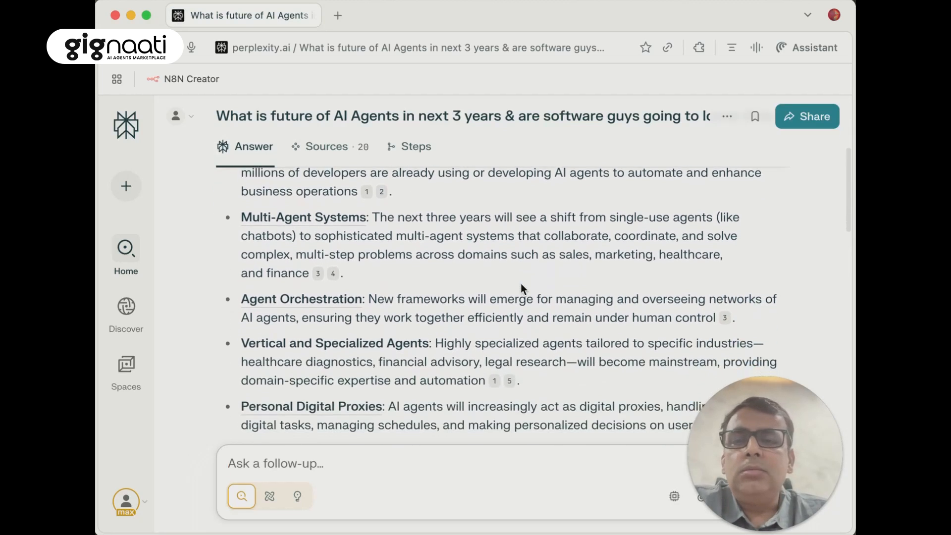
{"action": "scroll", "scroll_direction": "down", "scroll_amount": 3}
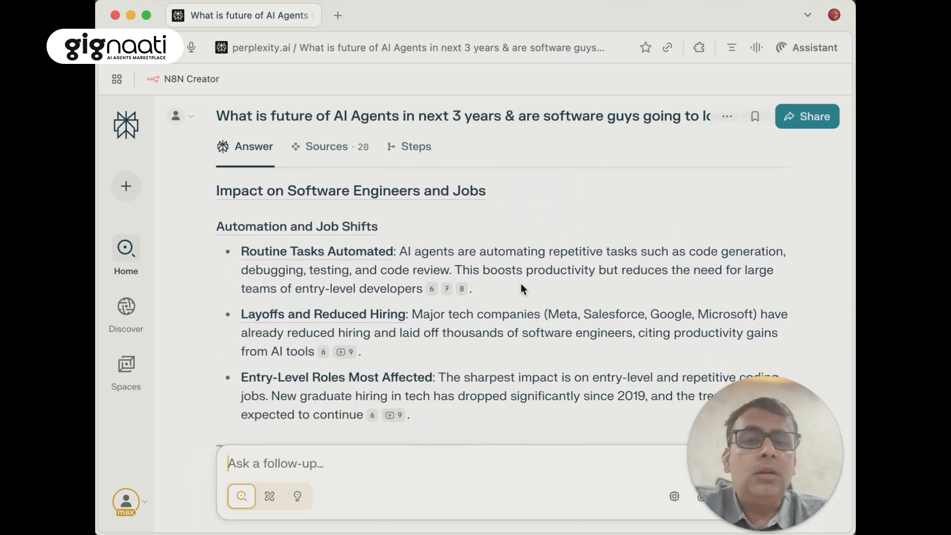
{"action": "scroll", "scroll_direction": "down", "scroll_amount": 3}
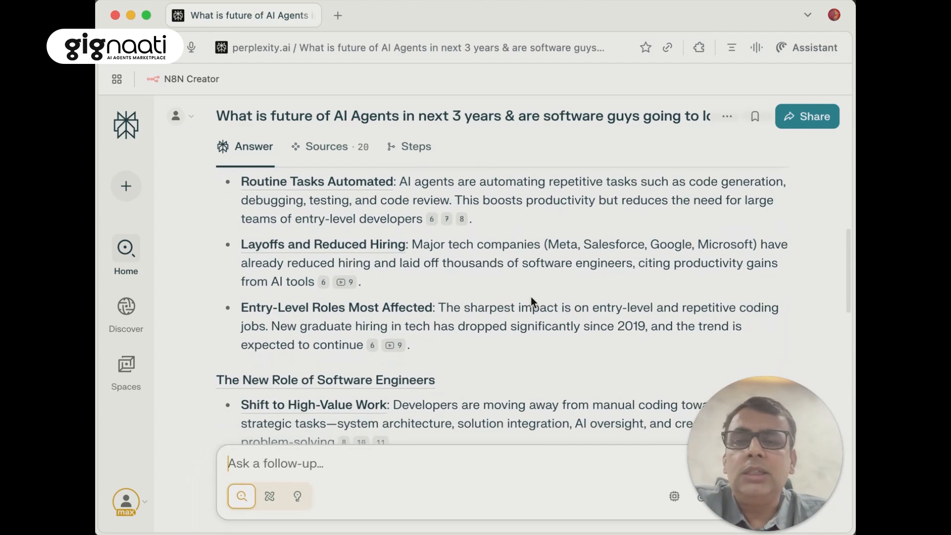
{"action": "scroll", "scroll_direction": "down", "scroll_amount": 3}
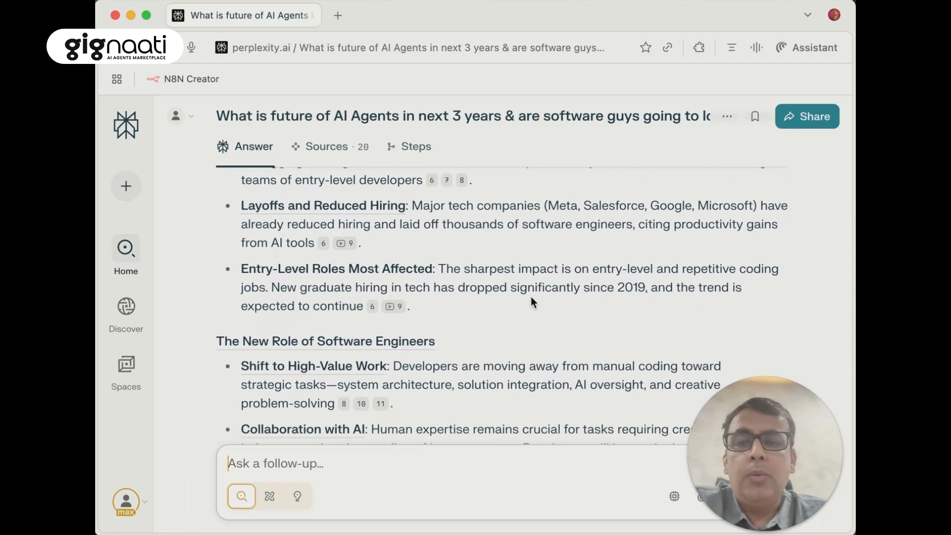
{"action": "scroll", "scroll_direction": "down", "scroll_amount": 3}
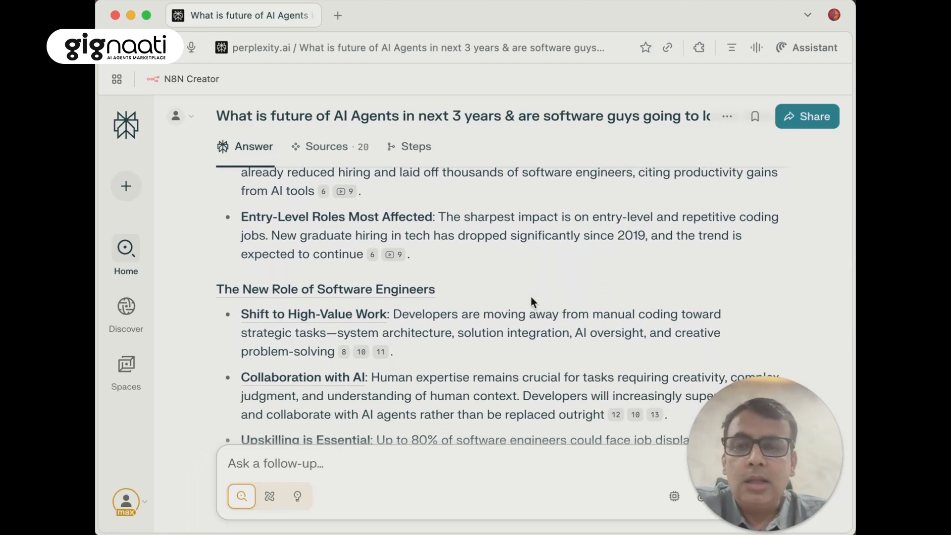
{"action": "scroll", "scroll_direction": "down", "scroll_amount": 3}
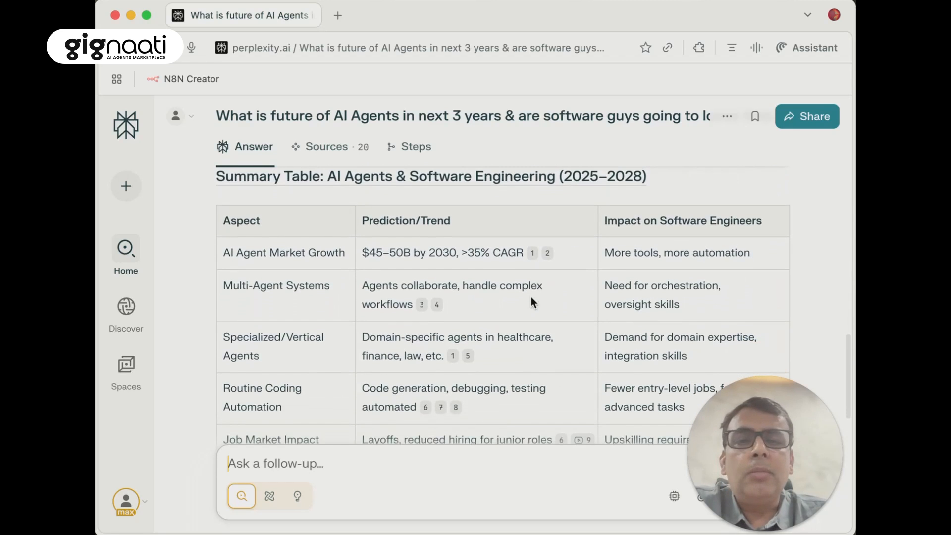
{"action": "scroll", "scroll_direction": "down", "scroll_amount": 3}
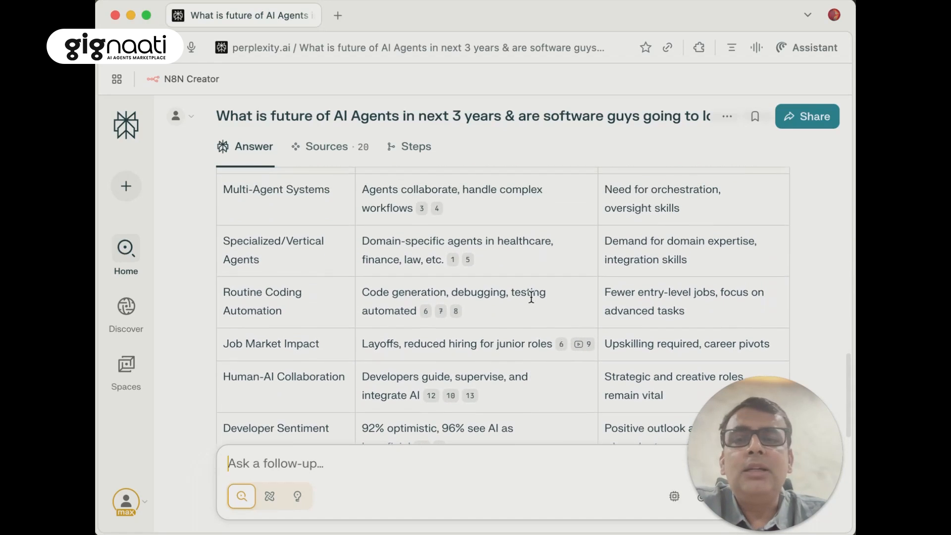
{"action": "scroll", "scroll_direction": "down", "scroll_amount": 3}
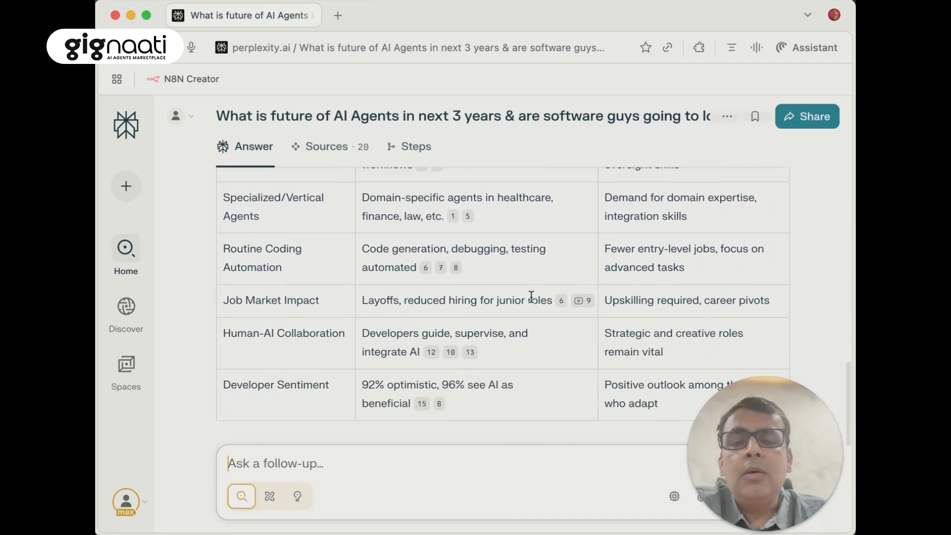
{"action": "scroll", "scroll_direction": "down", "scroll_amount": 3}
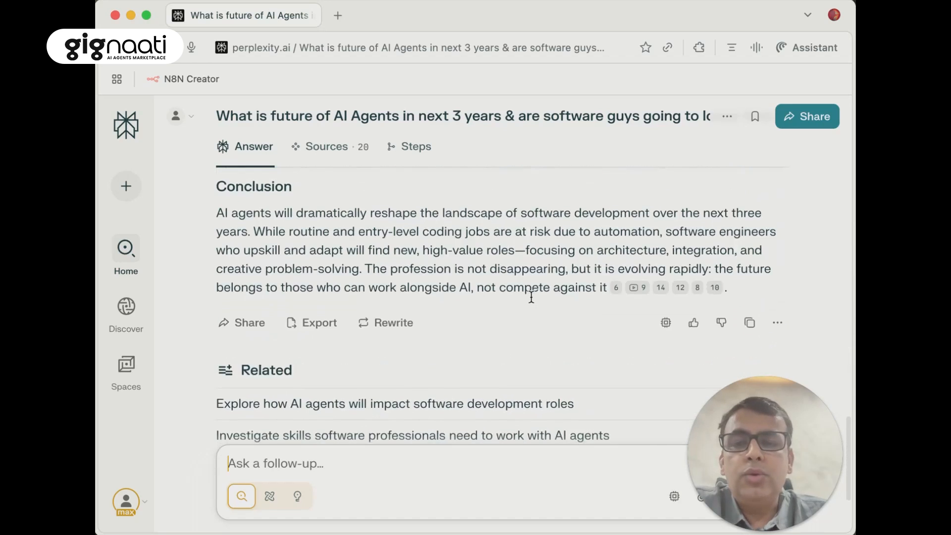
{"action": "scroll", "scroll_direction": "down", "scroll_amount": 3}
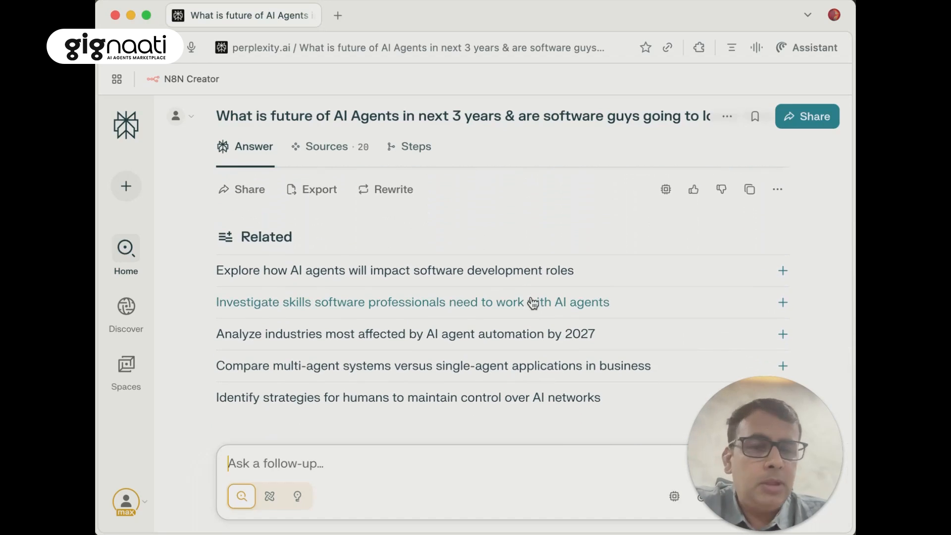
{"action": "mouse_move", "coordinate": [372, 260]}
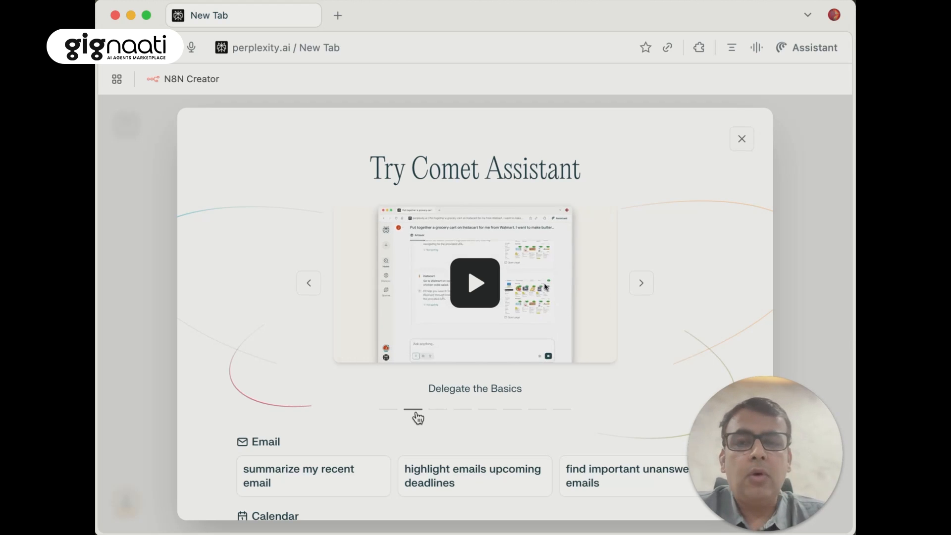
Browse the Delegate the Basics and history search tour slides, then dismiss the Comet Assistant tour.
{"action": "left_click", "coordinate": [437, 409]}
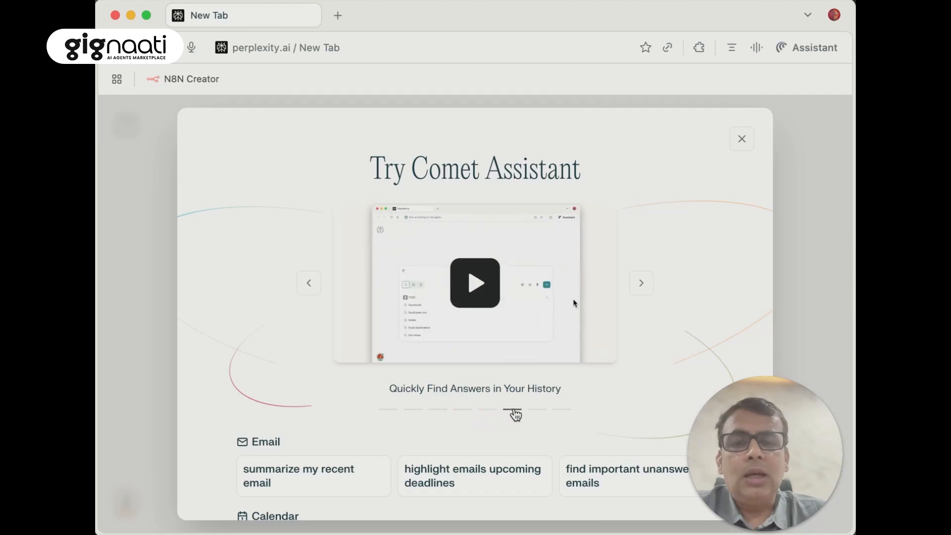
{"action": "left_click", "coordinate": [536, 409]}
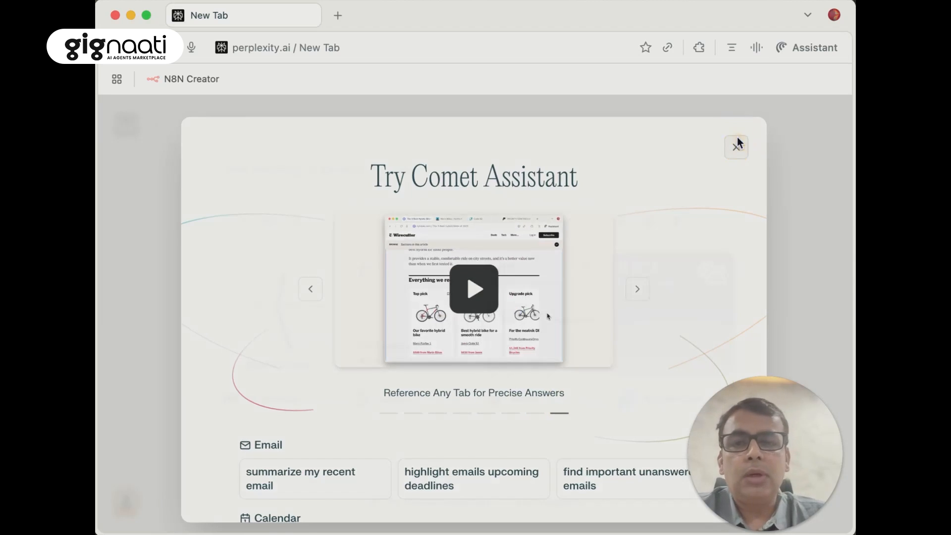
{"action": "left_click", "coordinate": [736, 146]}
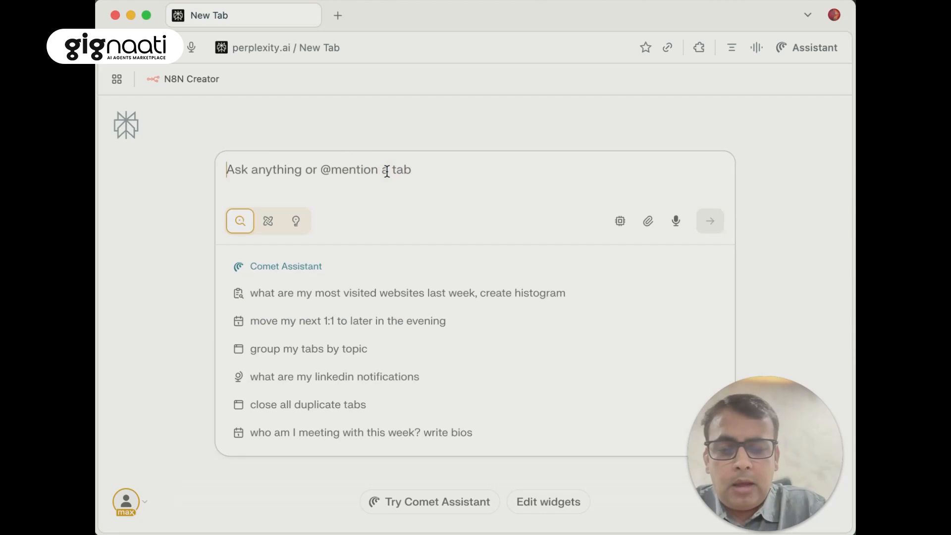
Ask about Yogesh Huja's latest AI book and to buy it on Amazon after checking reviews.
{"action": "type", "text": "Tell me about Yogesh Huja's latest b"}
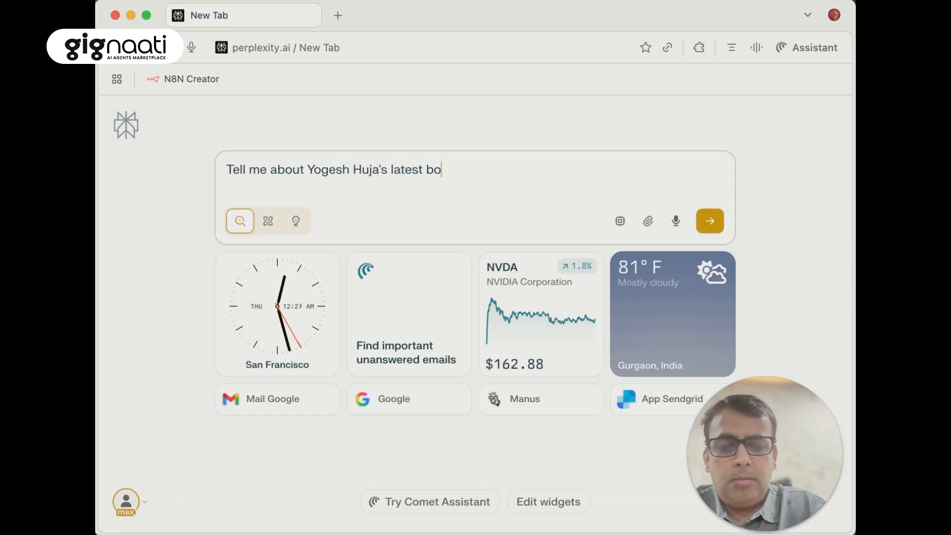
{"action": "type", "text": "ok on"}
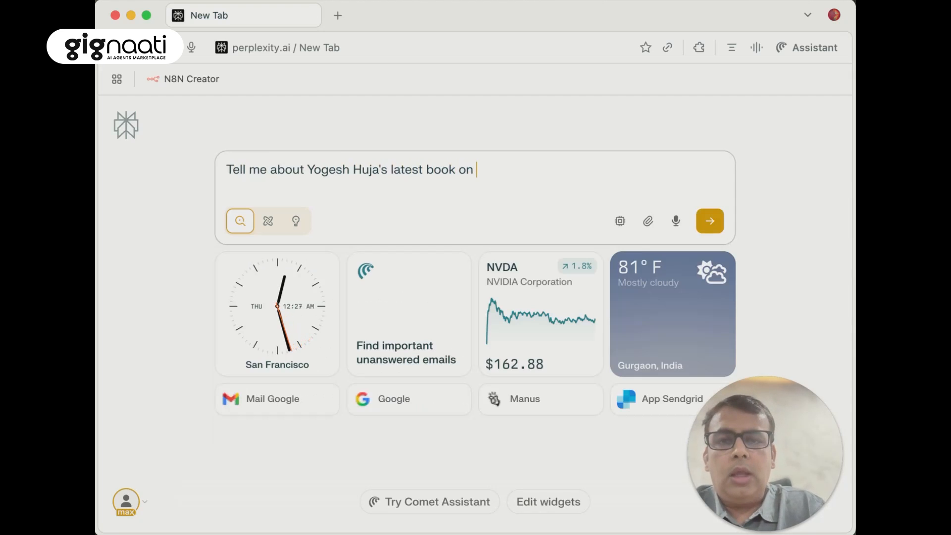
{"action": "type", "text": "AI and help"}
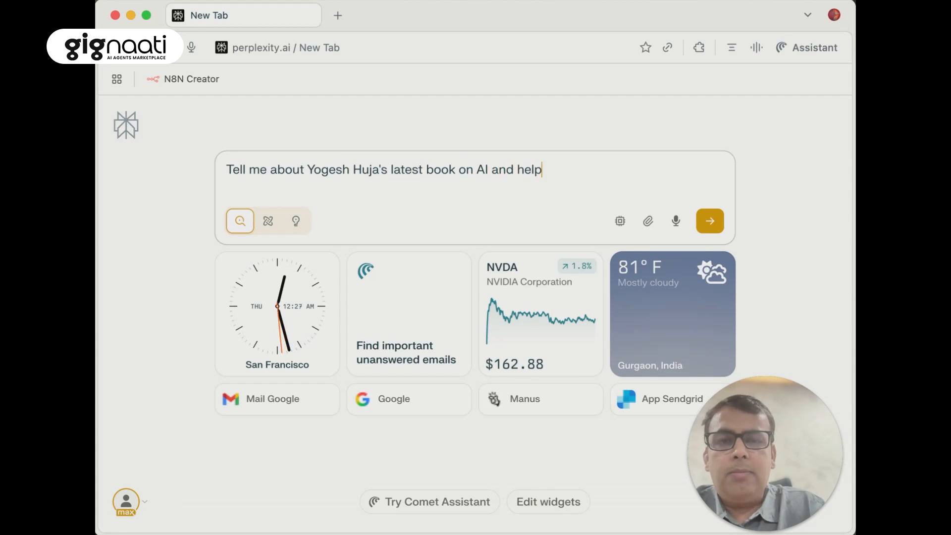
{"action": "type", "text": "me buy at amazon a"}
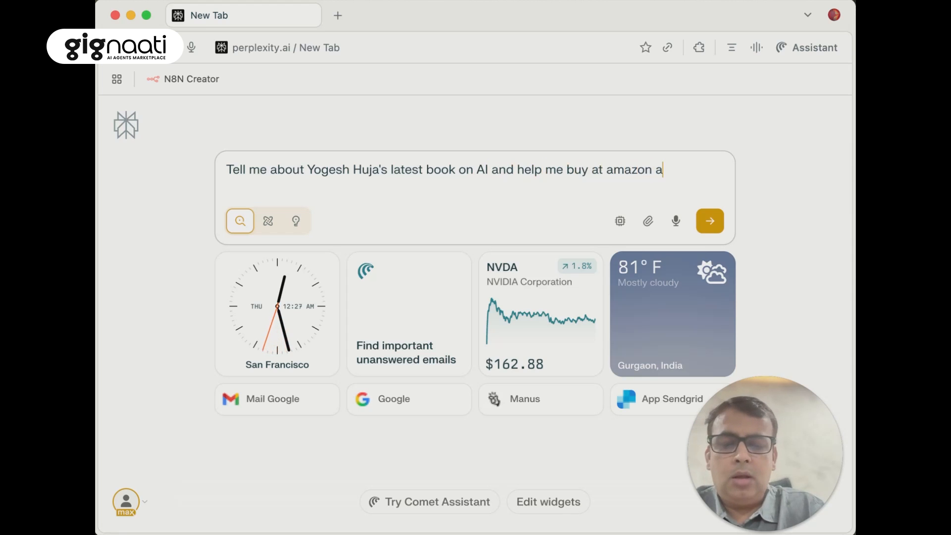
{"action": "type", "text": "fter check"}
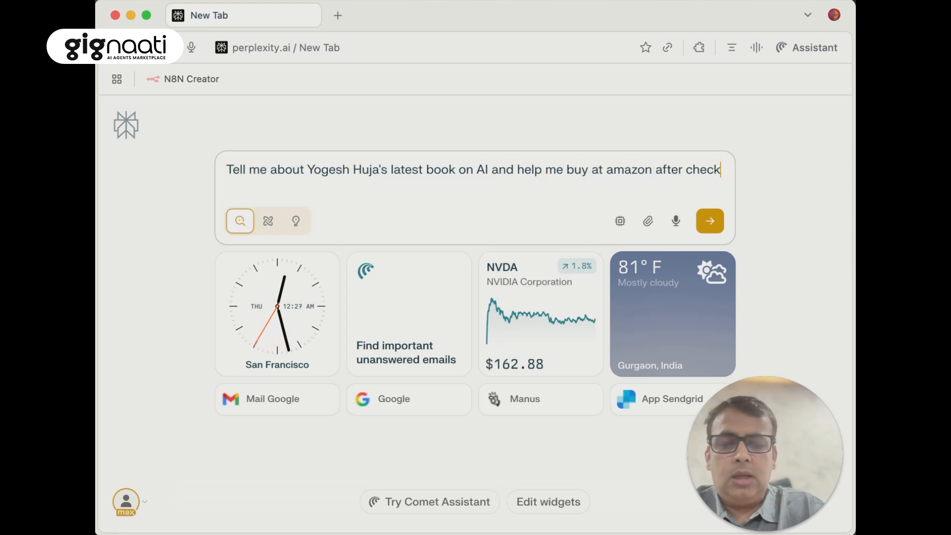
{"action": "type", "text": "ing reviews"}
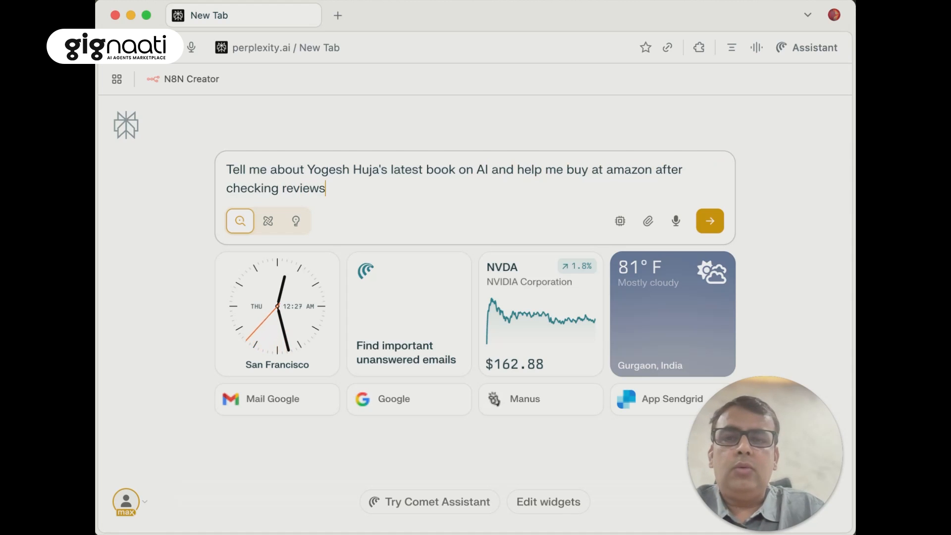
{"action": "left_click", "coordinate": [709, 220]}
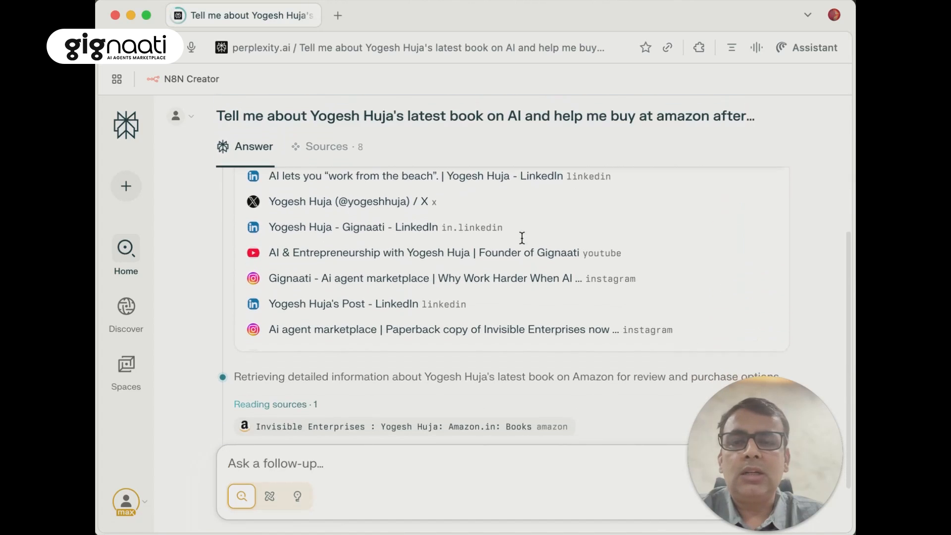
Follow the assistant's agentic Amazon steps as it adds Invisible Enterprises to the cart.
{"action": "scroll", "scroll_direction": "down", "scroll_amount": 3}
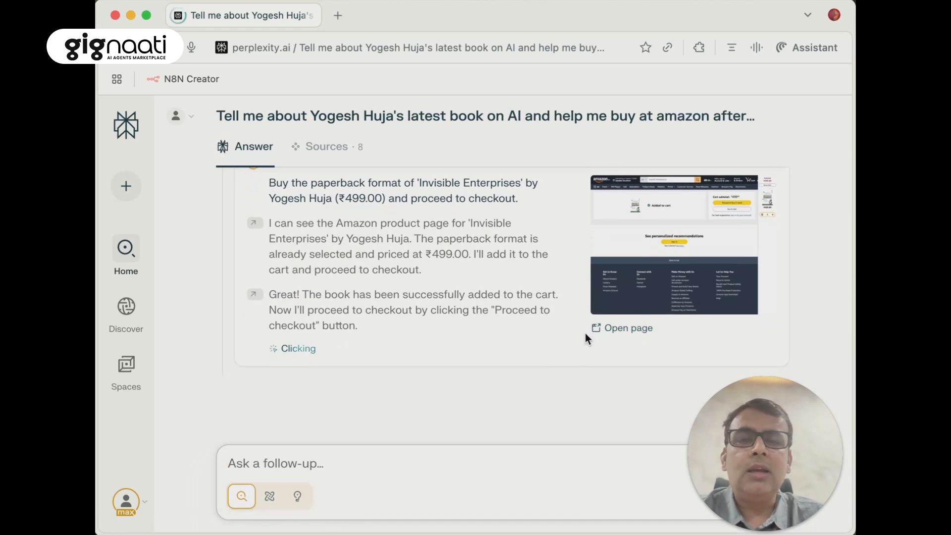
{"action": "mouse_move", "coordinate": [434, 312]}
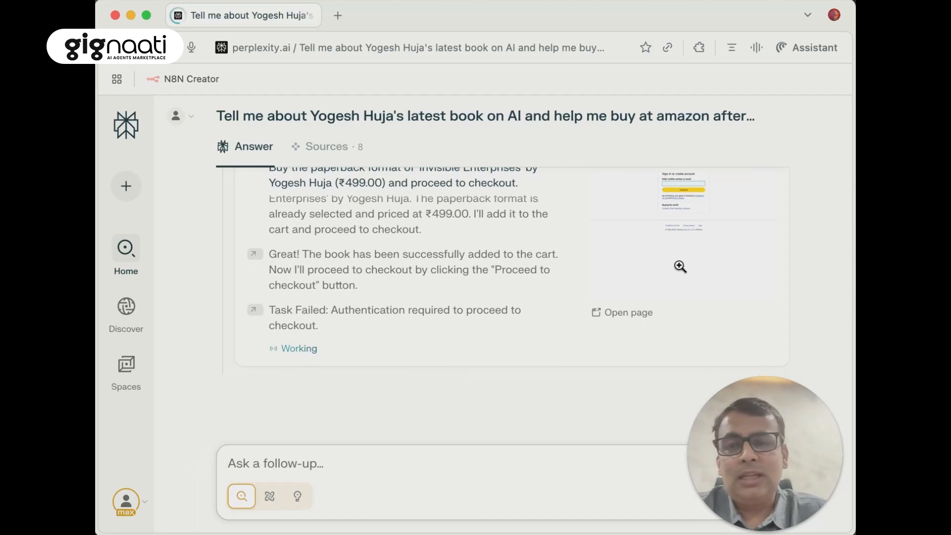
{"action": "left_click", "coordinate": [275, 463]}
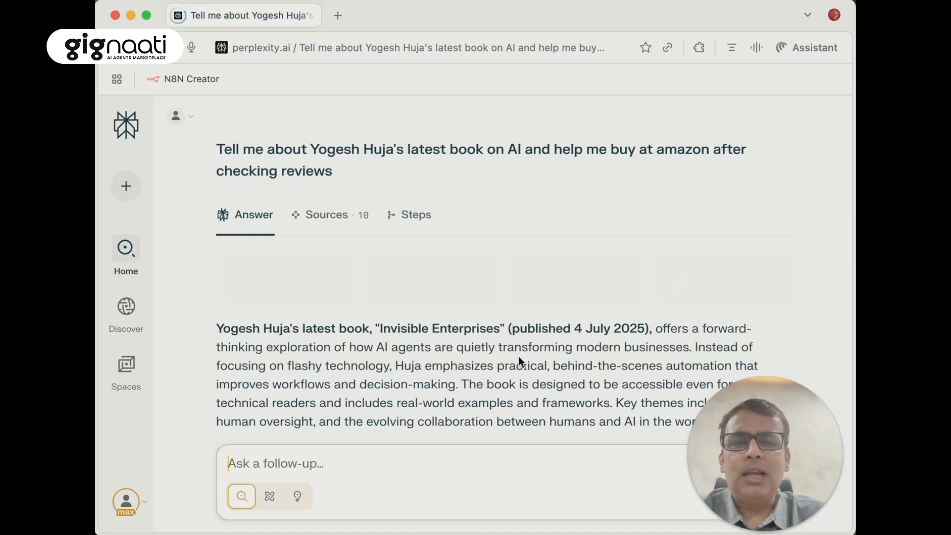
{"action": "scroll", "scroll_direction": "down", "scroll_amount": 3}
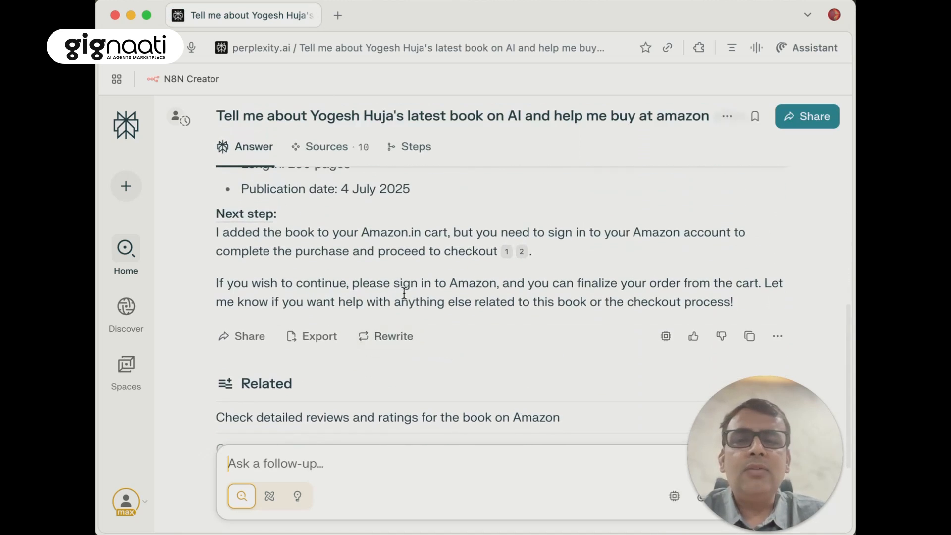
{"action": "mouse_move", "coordinate": [729, 265]}
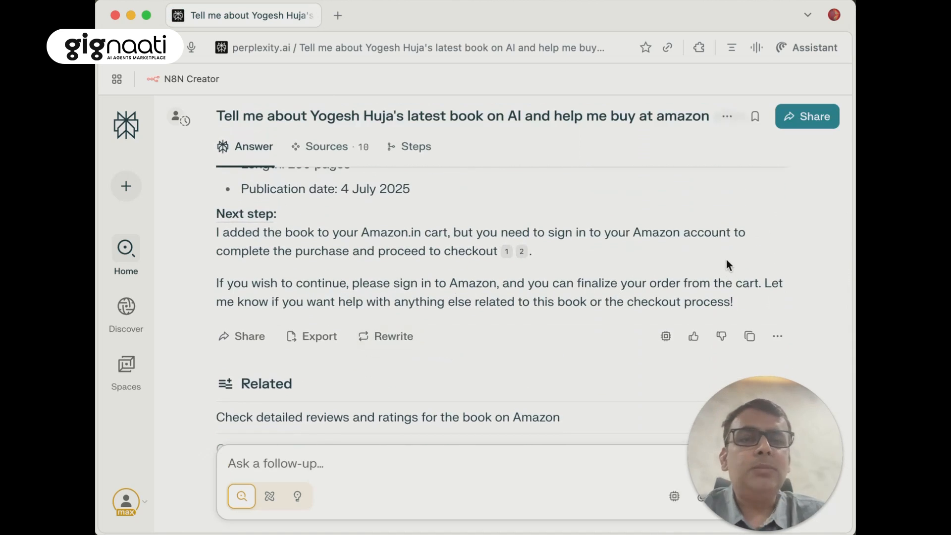
{"action": "mouse_move", "coordinate": [833, 219]}
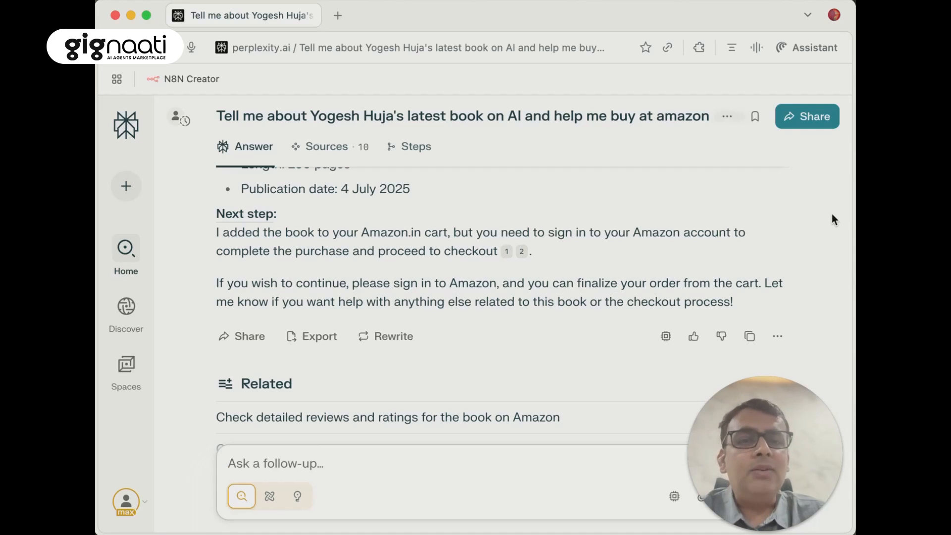